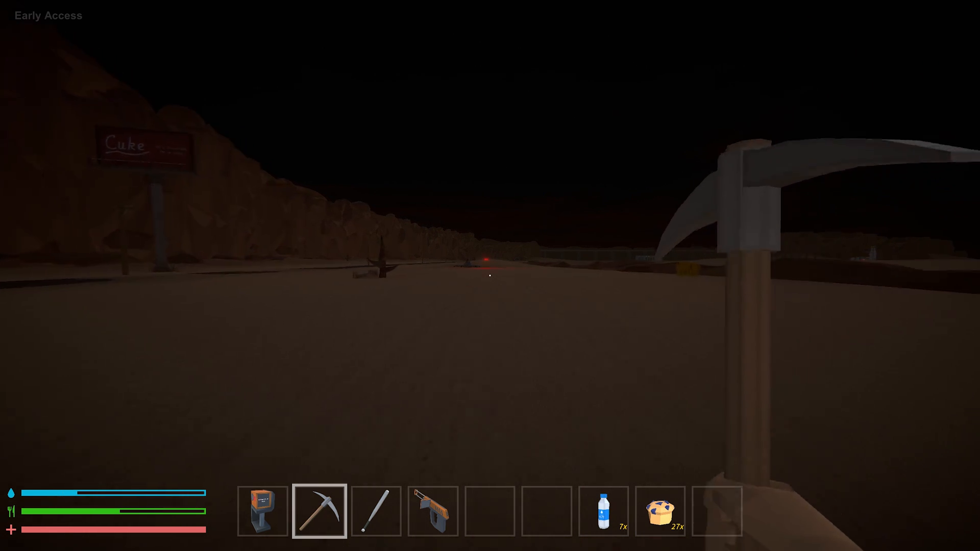
{"action": "mouse_move", "coordinate": [490, 276]}
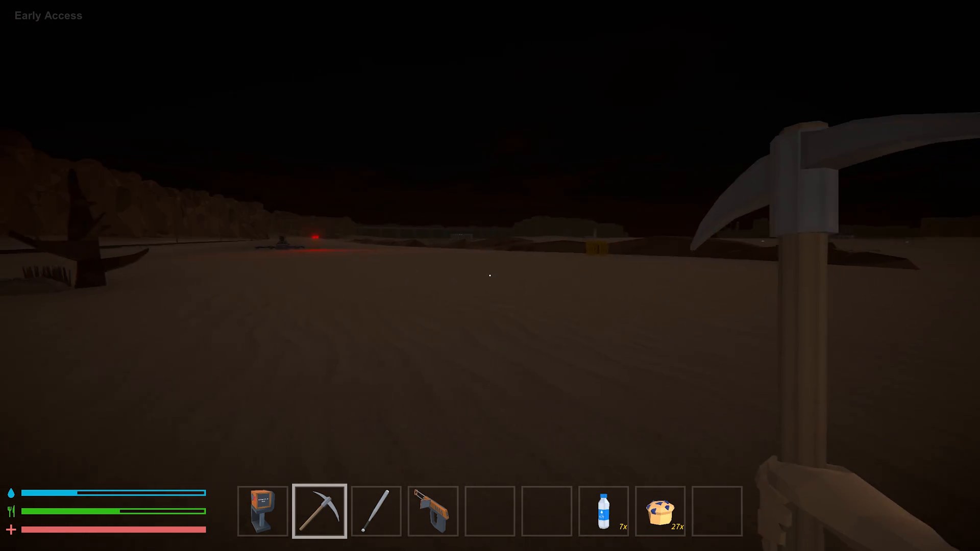
{"action": "mouse_move", "coordinate": [490, 275]}
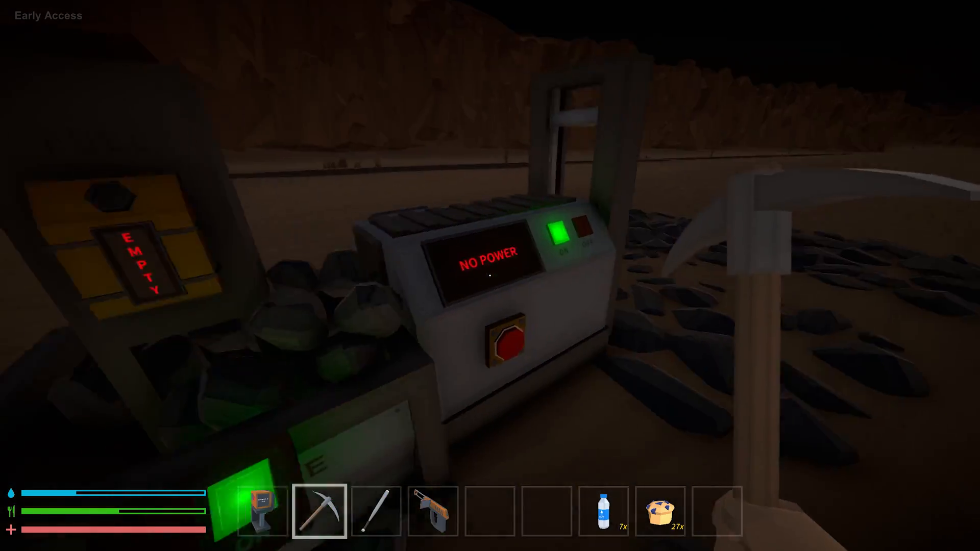
{"action": "mouse_move", "coordinate": [490, 275]}
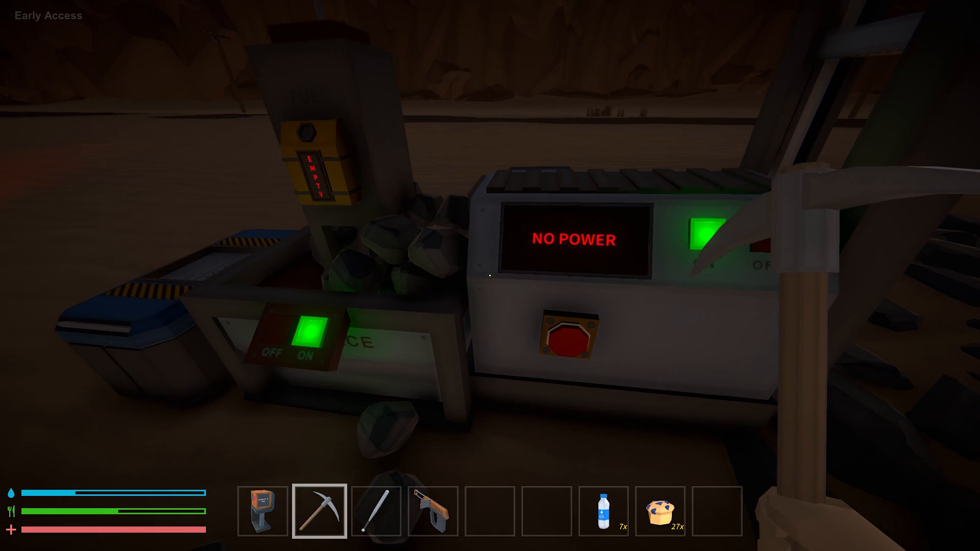
Step: Equip the Programming Tool and review the button's power-and-fuel program that sets the spotlight
{"action": "left_click", "coordinate": [262, 511]}
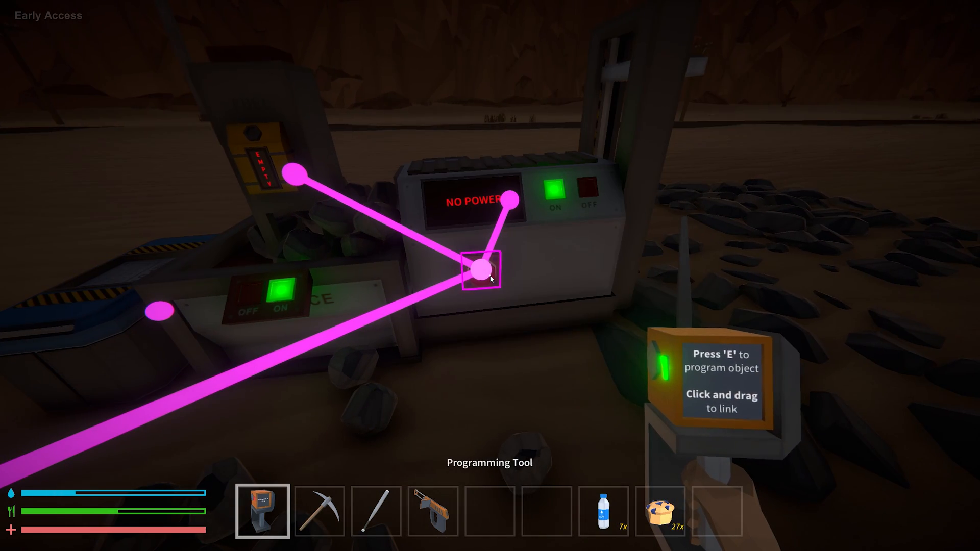
{"action": "key", "text": "e"}
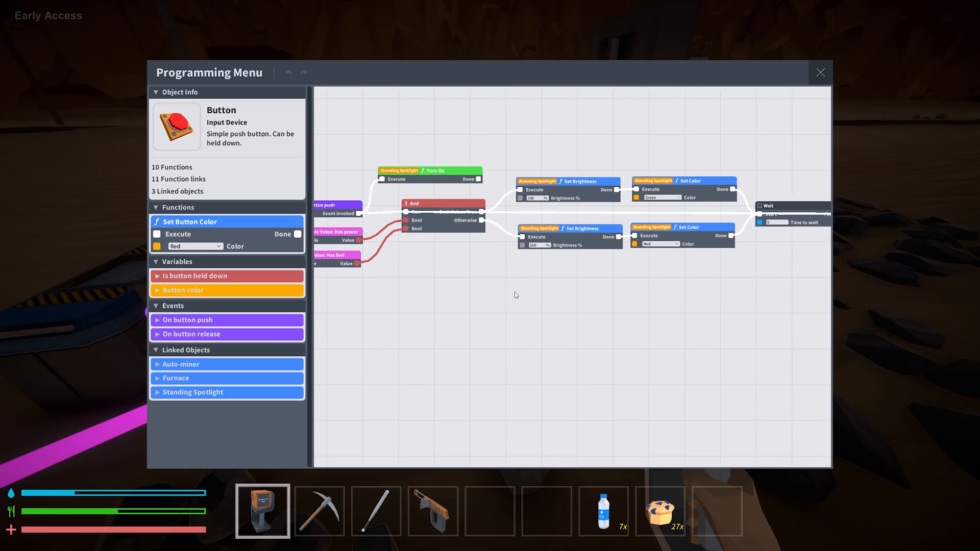
{"action": "left_click", "coordinate": [819, 72]}
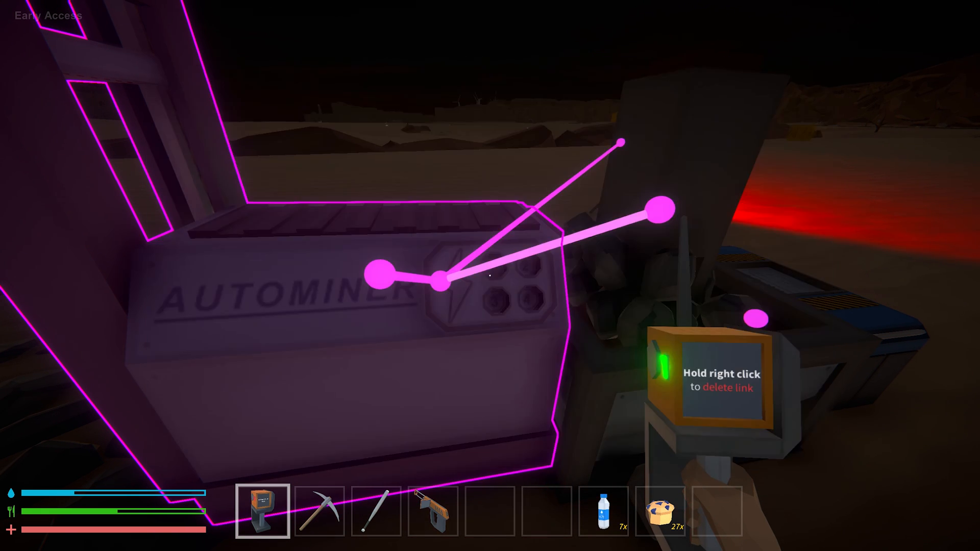
Step: Browse the Decoration / Display crafting recipes, such as the large screen
{"action": "key", "text": "tab"}
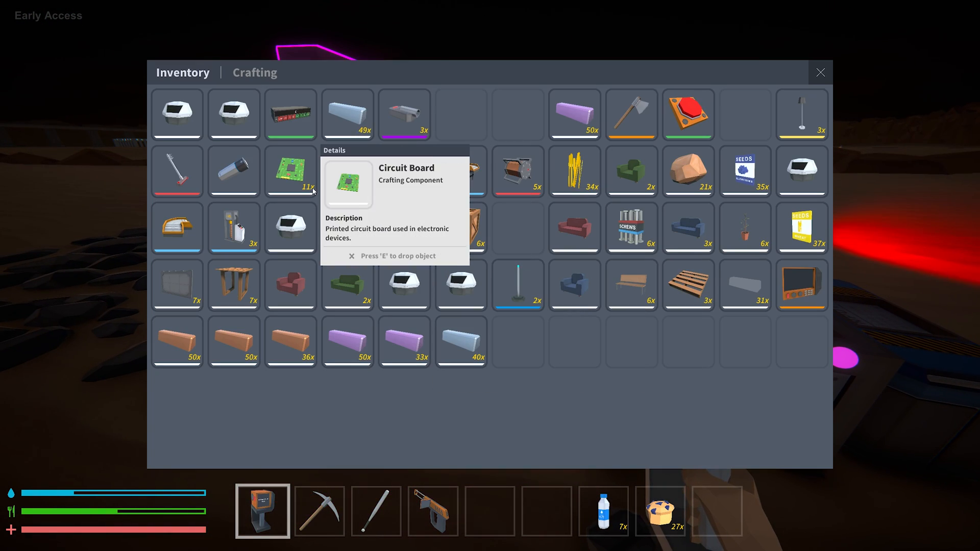
{"action": "left_click", "coordinate": [254, 72]}
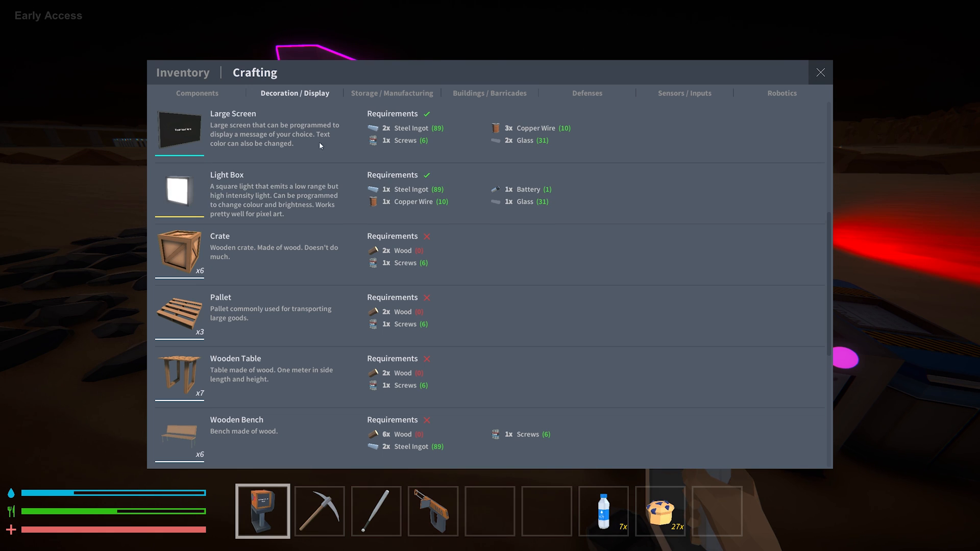
{"action": "left_click", "coordinate": [196, 93]}
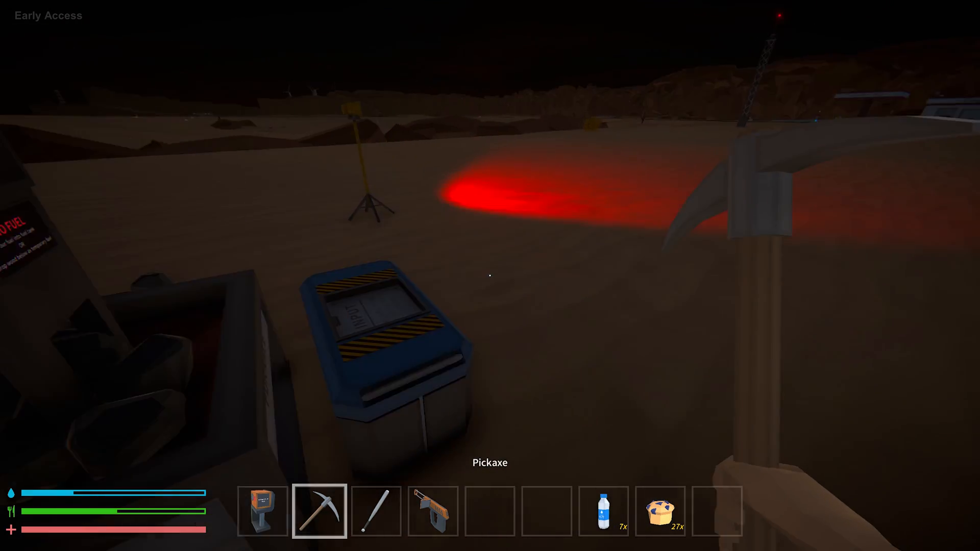
Step: Check the running auto-miner's progress and the furnace burning iron ore beside the input box
{"action": "key", "text": "tab"}
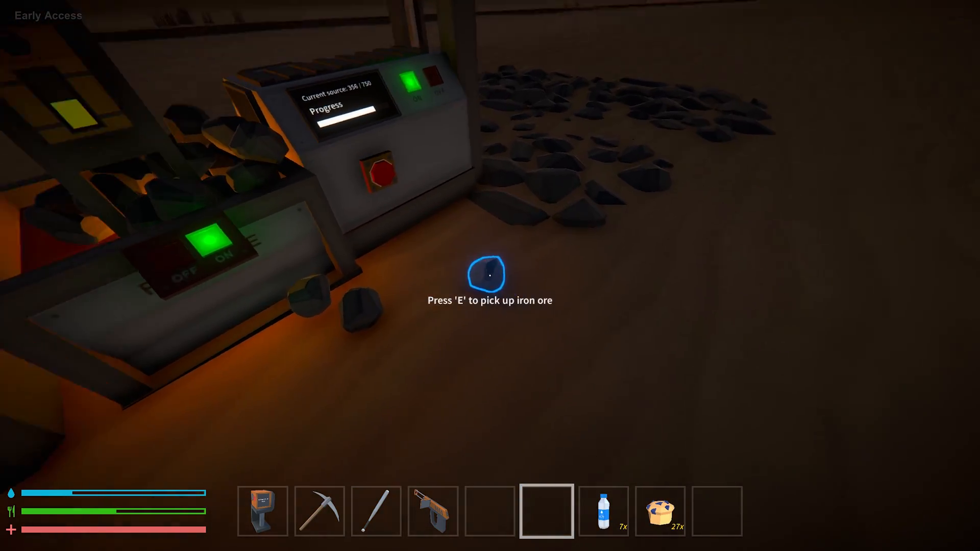
{"action": "mouse_move", "coordinate": [490, 275]}
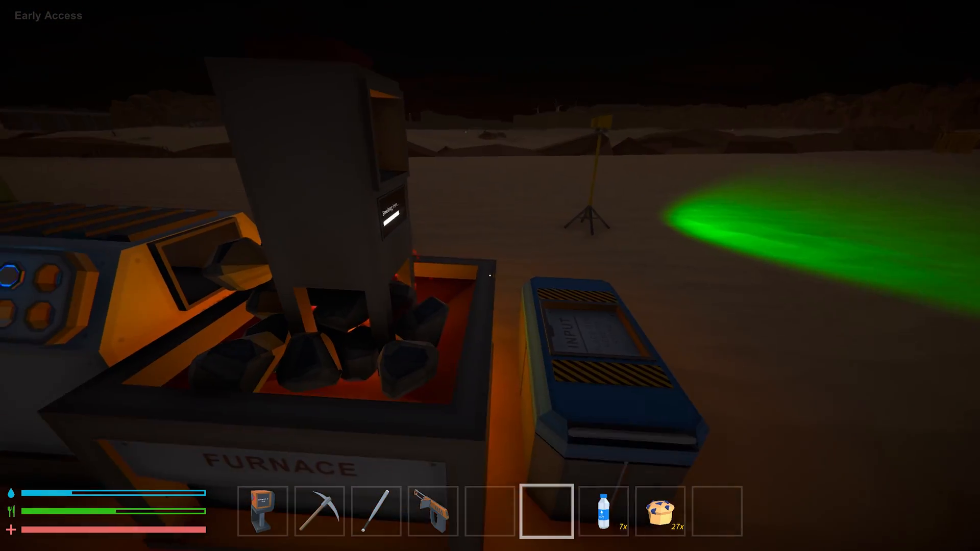
{"action": "key", "text": "tab"}
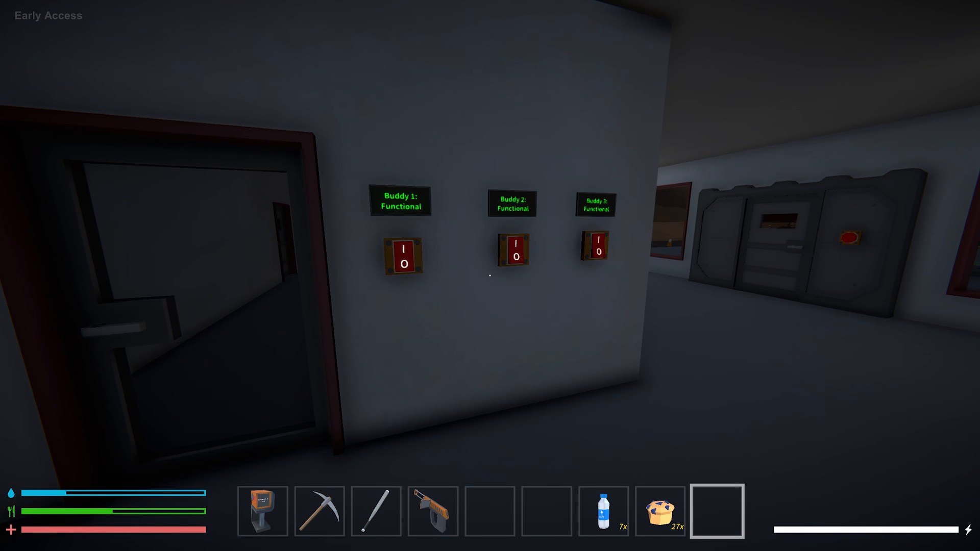
{"action": "mouse_move", "coordinate": [490, 276]}
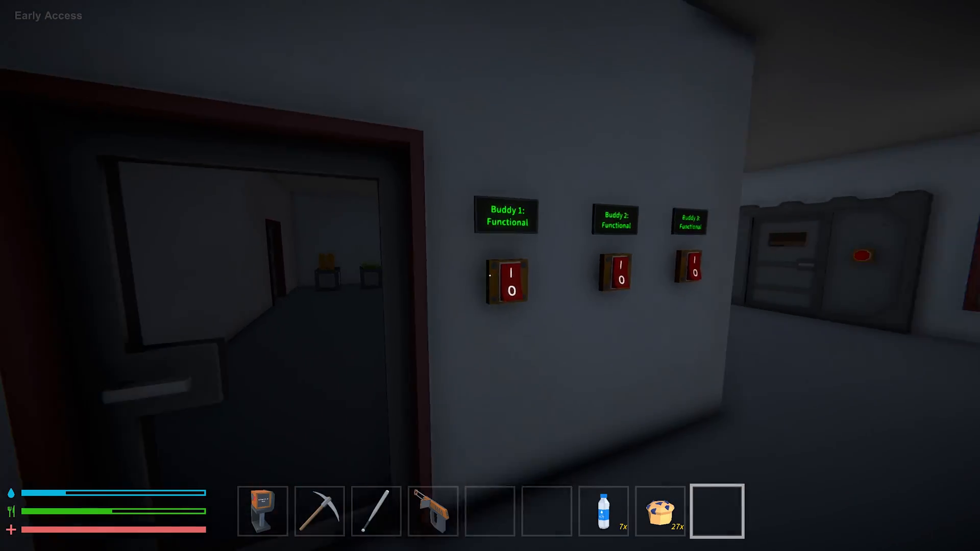
{"action": "mouse_move", "coordinate": [490, 275]}
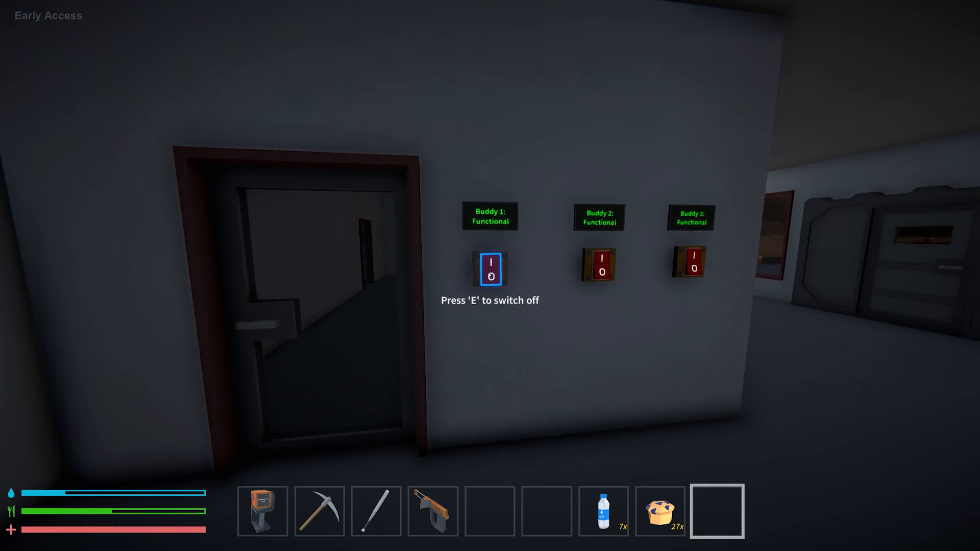
Step: Review the Buddy 1 switch's program, which toggles the bot and updates its screen
{"action": "left_click", "coordinate": [262, 511]}
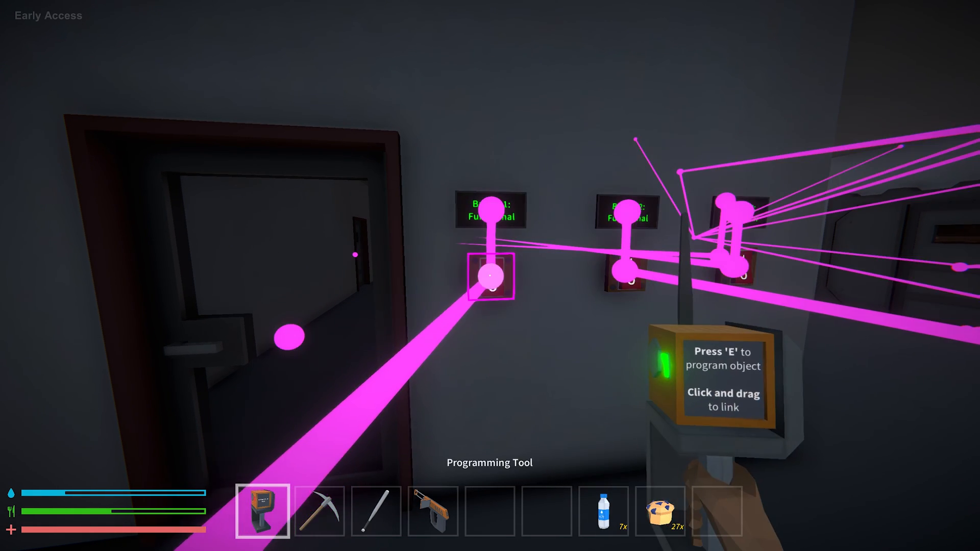
{"action": "key", "text": "e"}
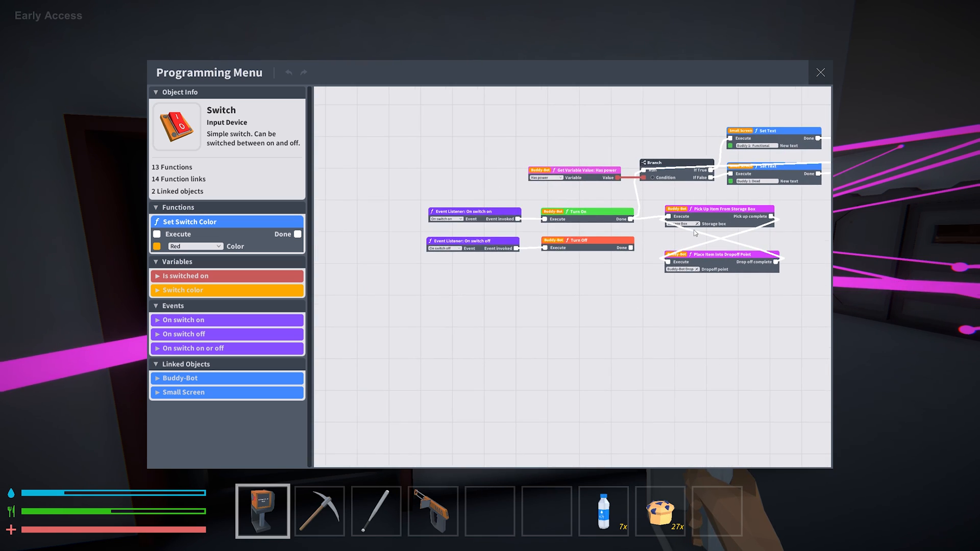
{"action": "mouse_move", "coordinate": [808, 78]}
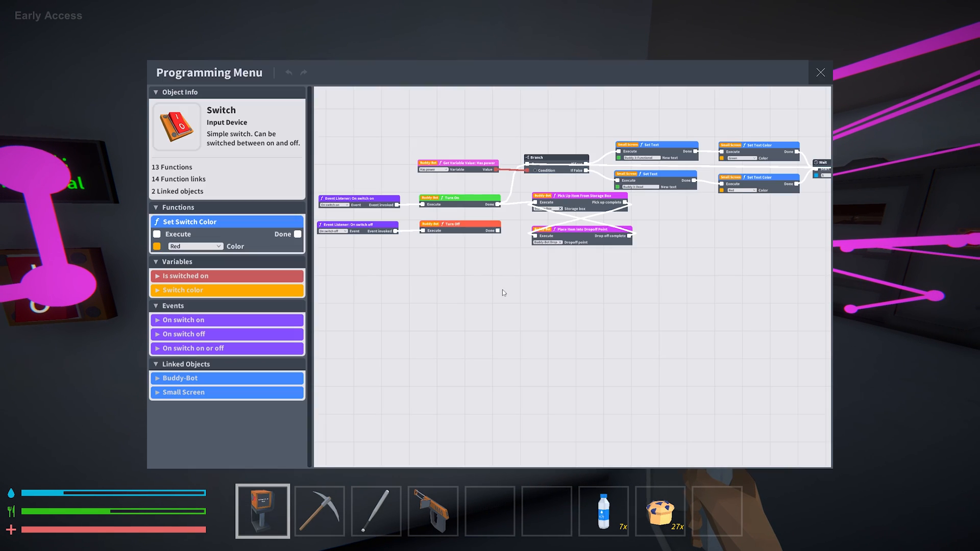
{"action": "mouse_move", "coordinate": [493, 348]}
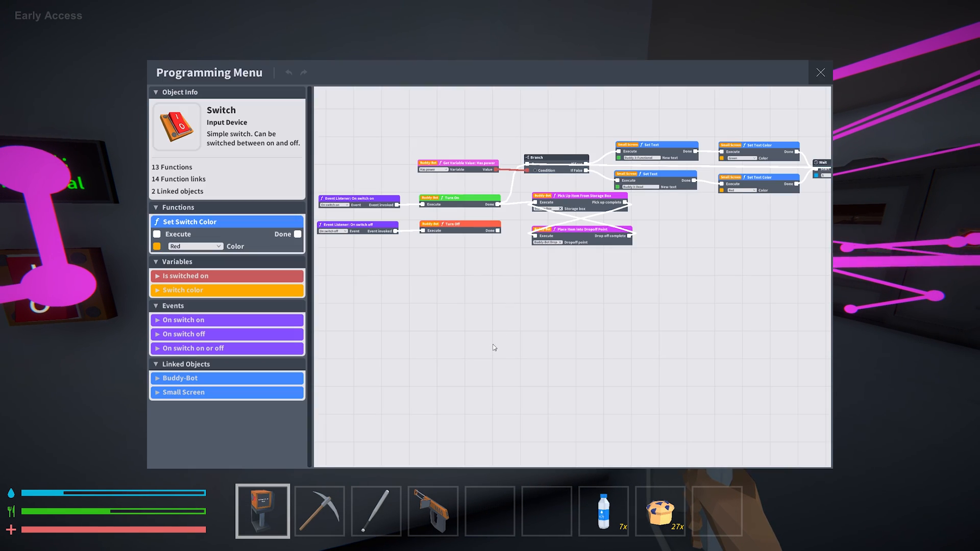
{"action": "left_click", "coordinate": [820, 71]}
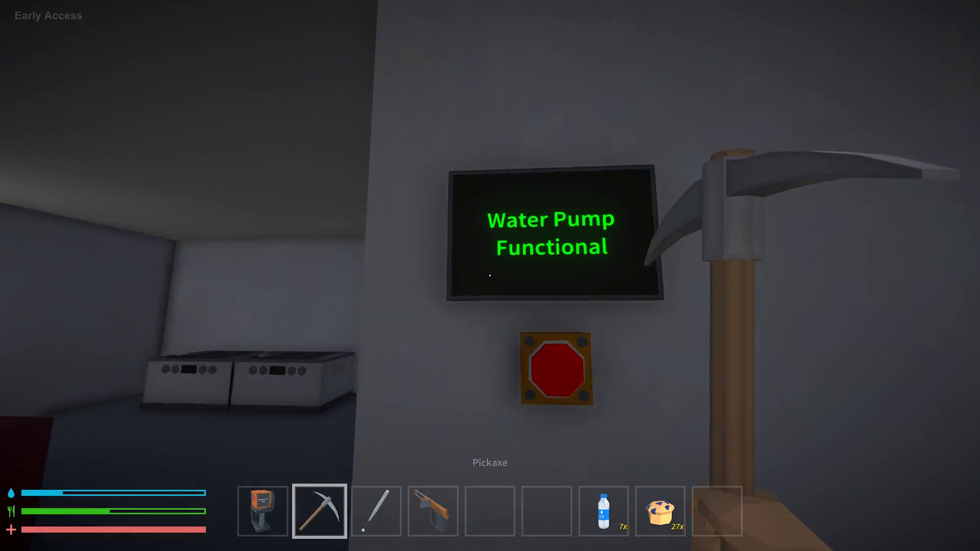
{"action": "mouse_move", "coordinate": [490, 276]}
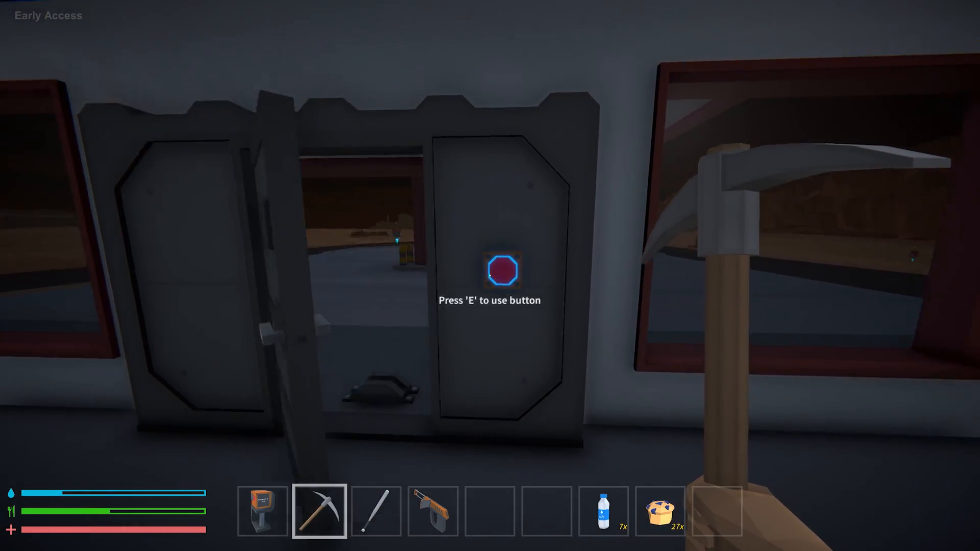
Step: Head outside and confirm the furnace's storage box holds 26 ingots
{"action": "key", "text": "e"}
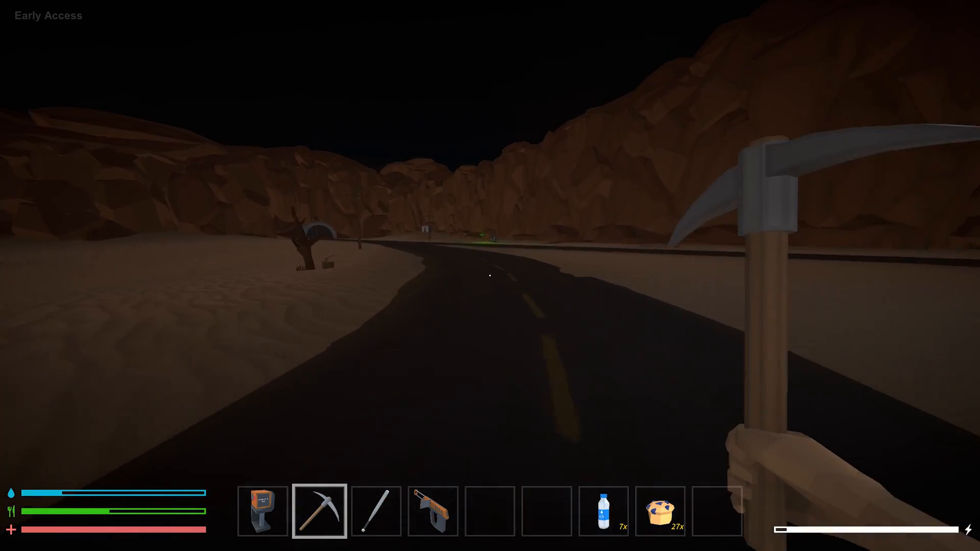
{"action": "mouse_move", "coordinate": [490, 276]}
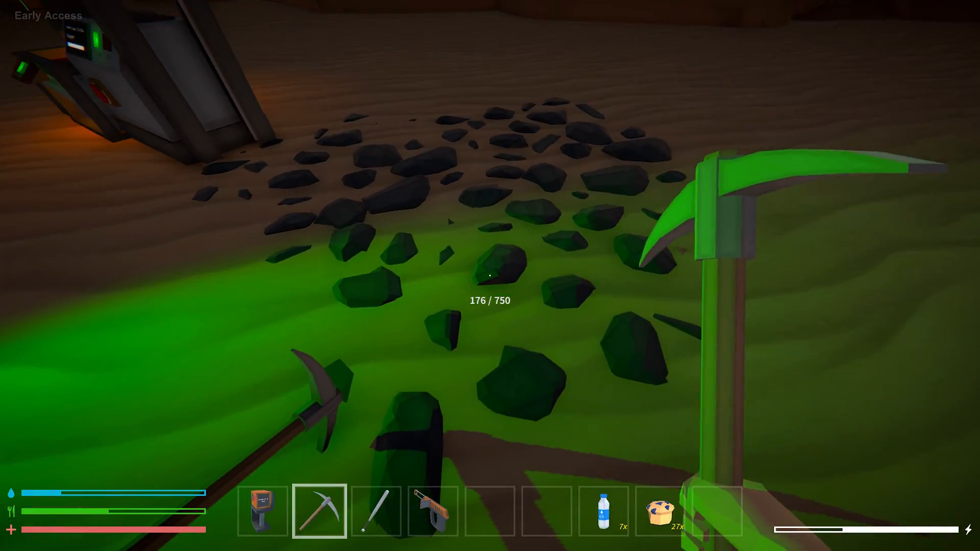
{"action": "mouse_move", "coordinate": [489, 276]}
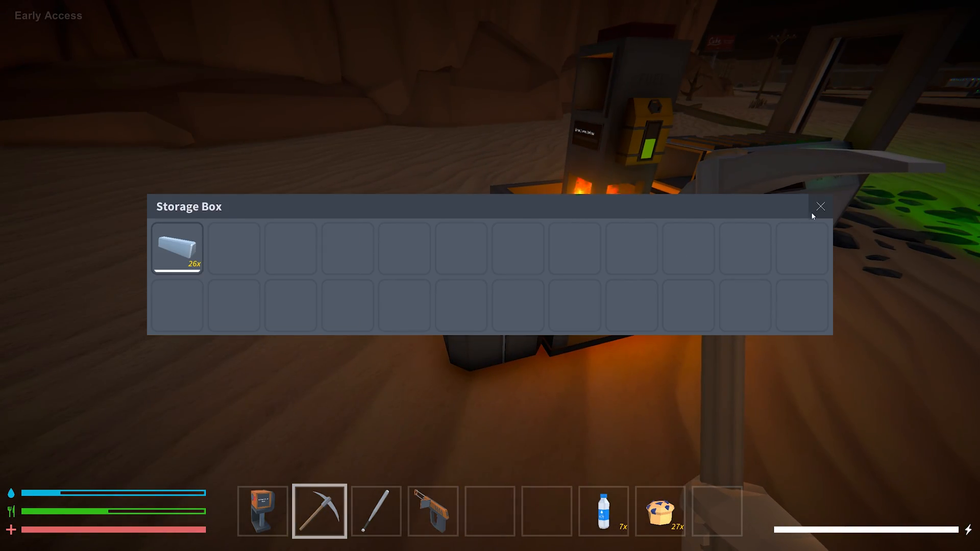
{"action": "left_click", "coordinate": [820, 207]}
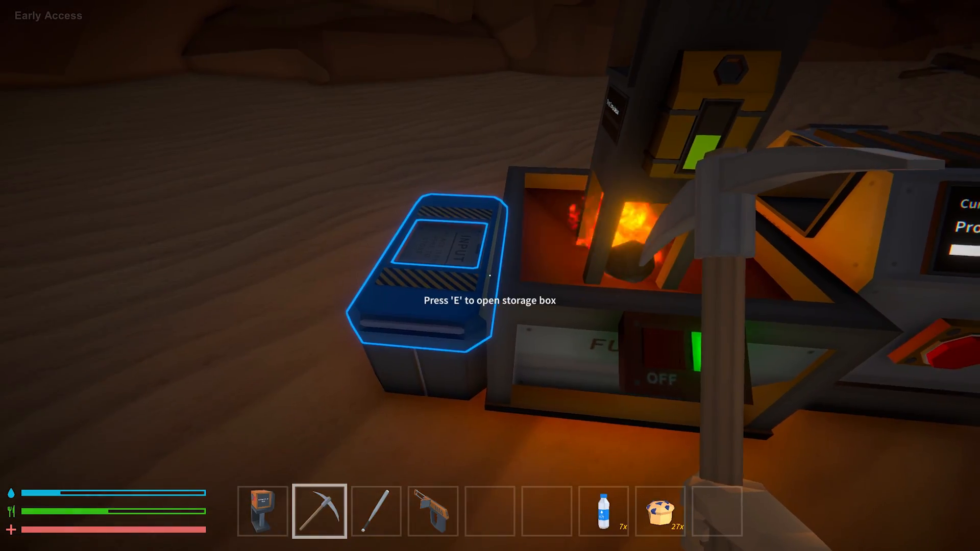
{"action": "mouse_move", "coordinate": [490, 275]}
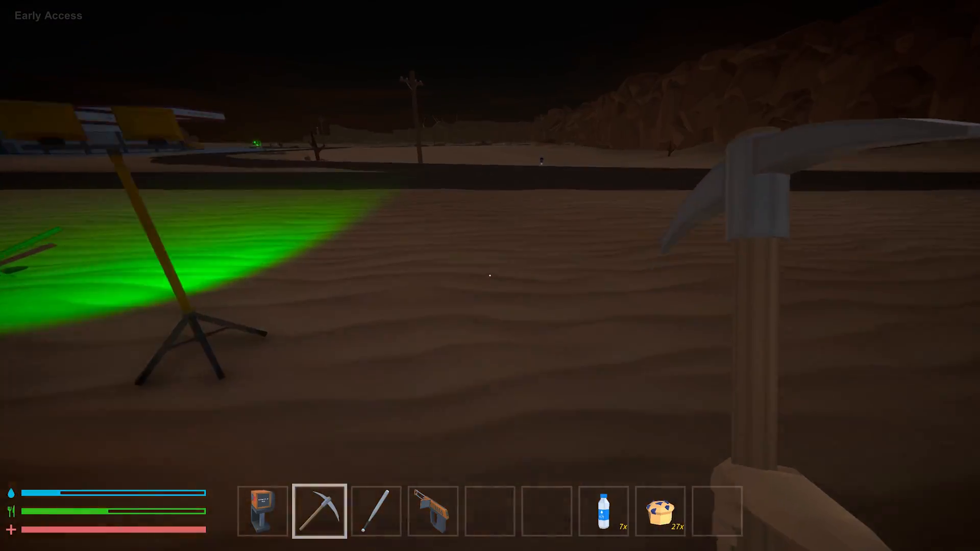
{"action": "mouse_move", "coordinate": [489, 276]}
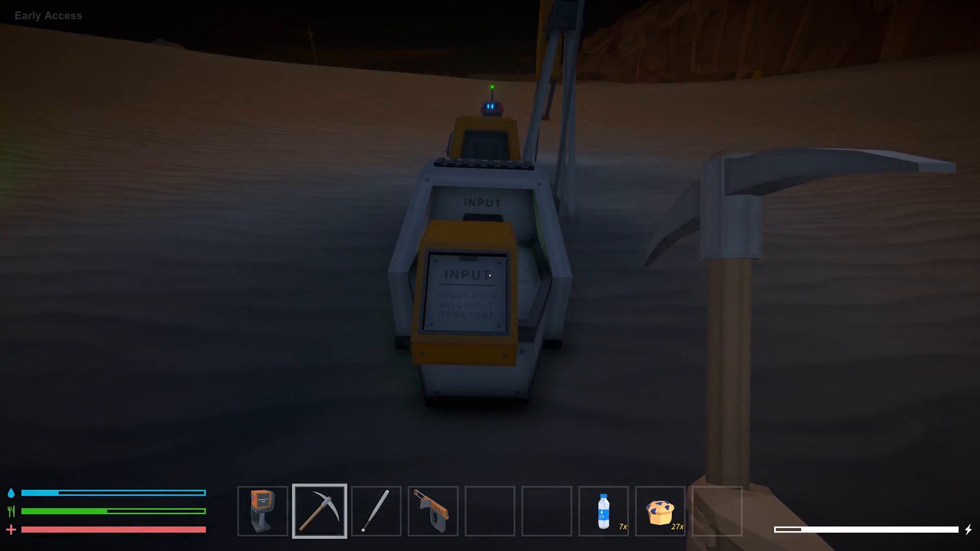
Step: View the Robotics recipes for Buddy-Bot, location marker, pickup and dropoff points
{"action": "key", "text": "tab"}
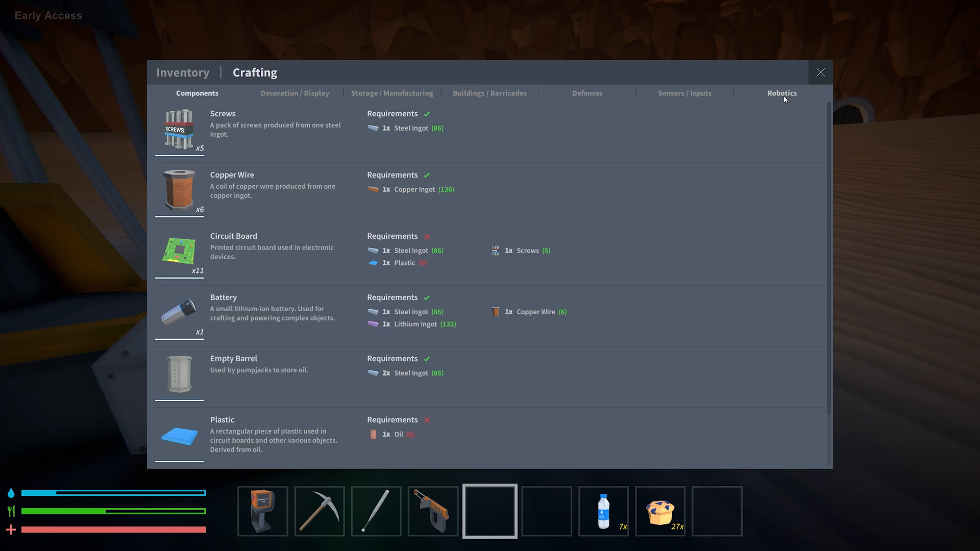
{"action": "left_click", "coordinate": [781, 93]}
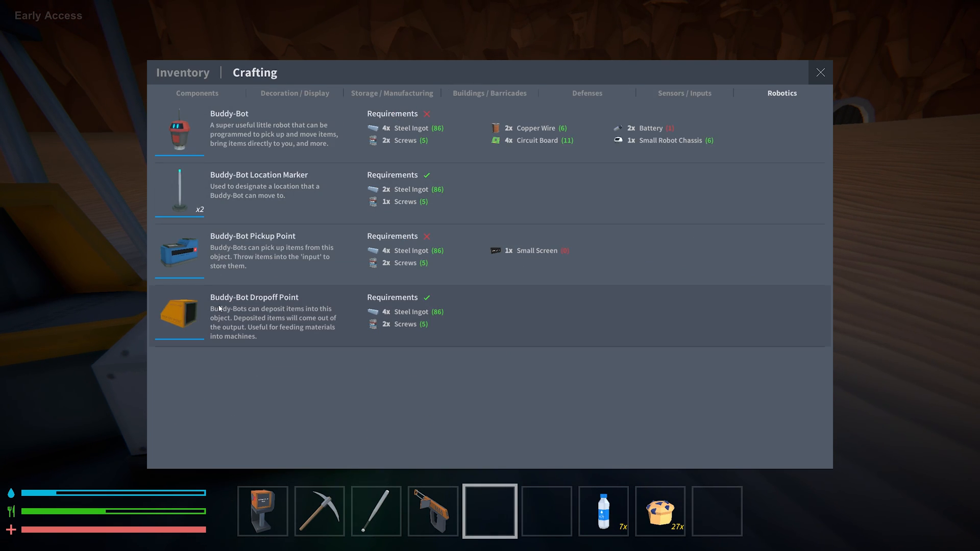
{"action": "mouse_move", "coordinate": [283, 246]}
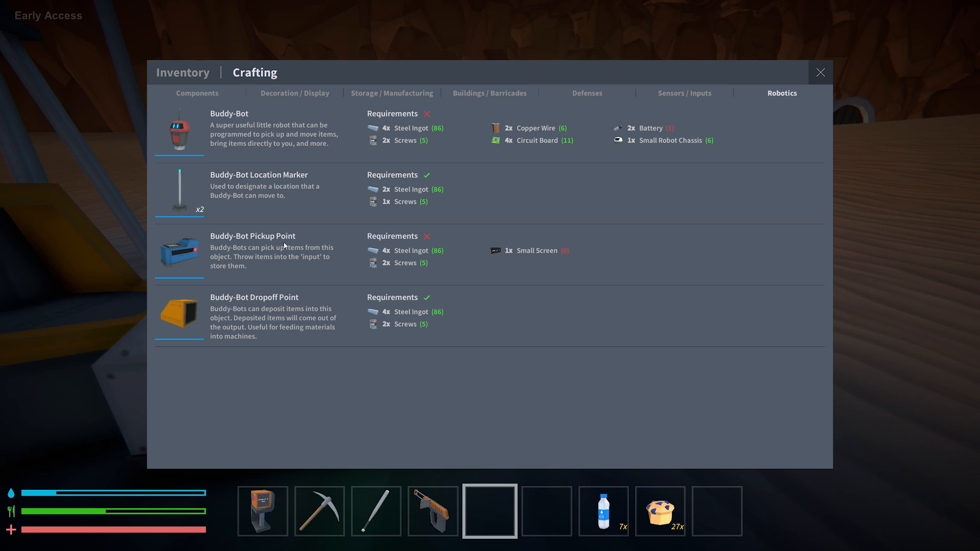
{"action": "mouse_move", "coordinate": [291, 211]}
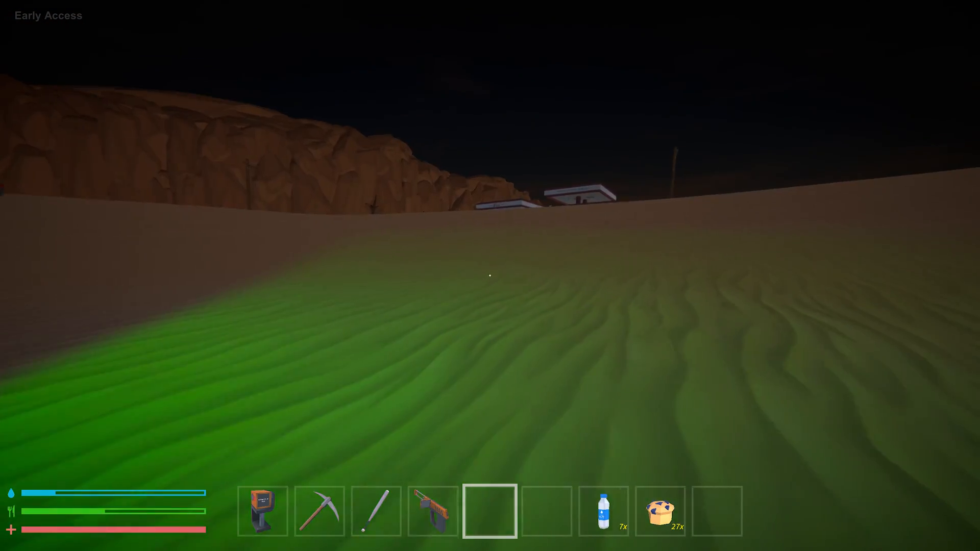
Step: Check the storage box by the processing machine, which holds a single copper item
{"action": "key", "text": "Tab"}
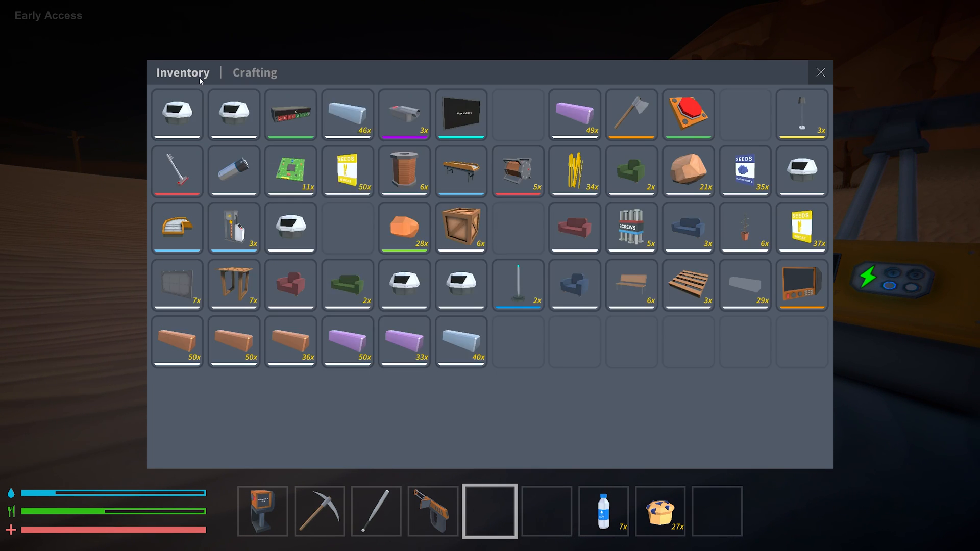
{"action": "mouse_move", "coordinate": [631, 285]}
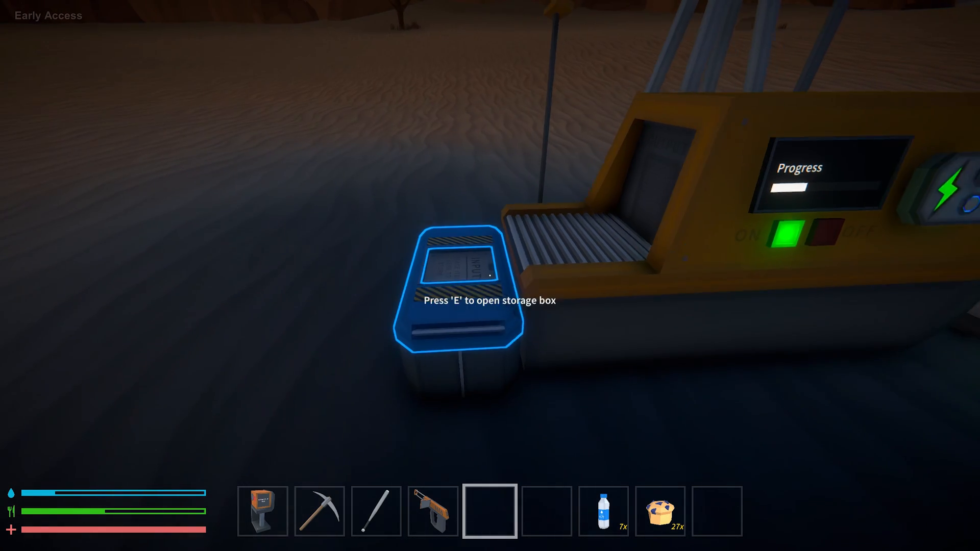
{"action": "key", "text": "e"}
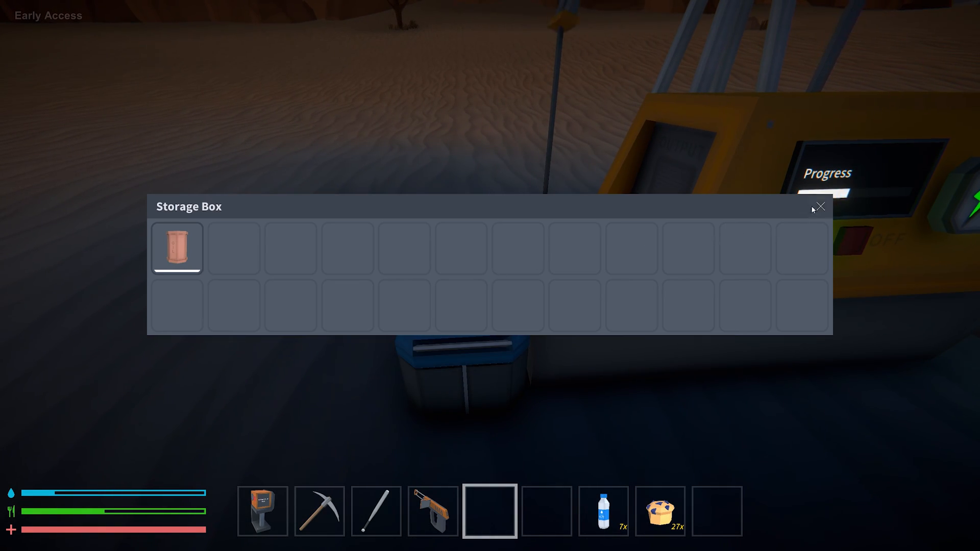
{"action": "left_click", "coordinate": [820, 207]}
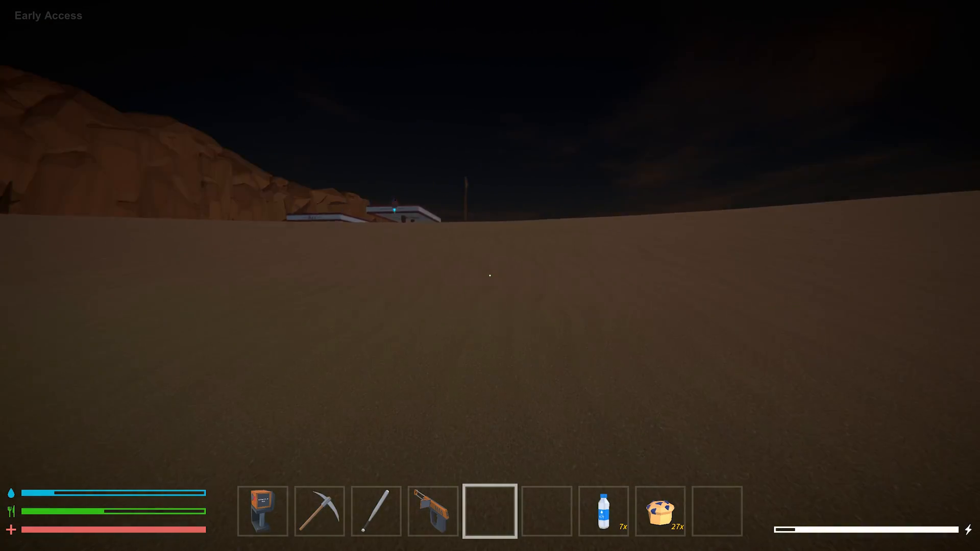
{"action": "mouse_move", "coordinate": [490, 276]}
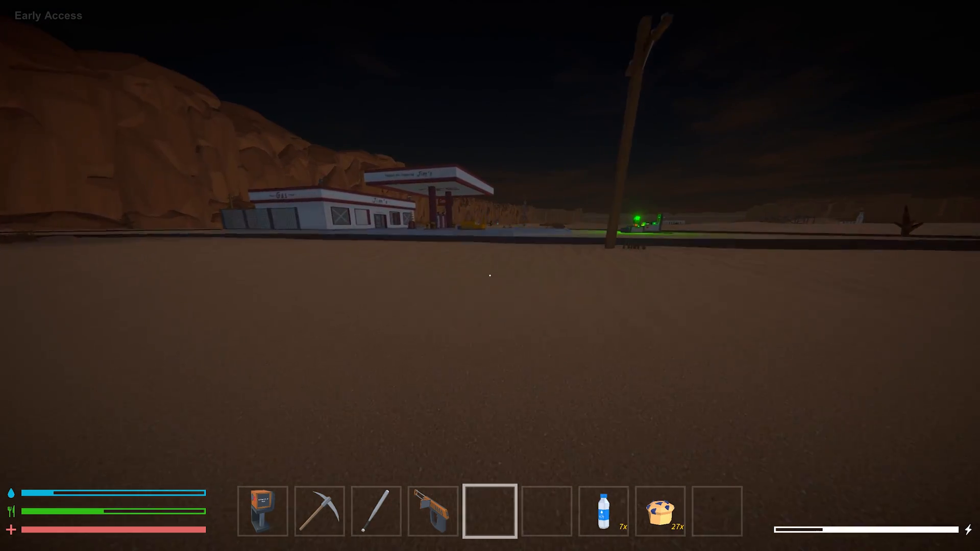
{"action": "mouse_move", "coordinate": [490, 275]}
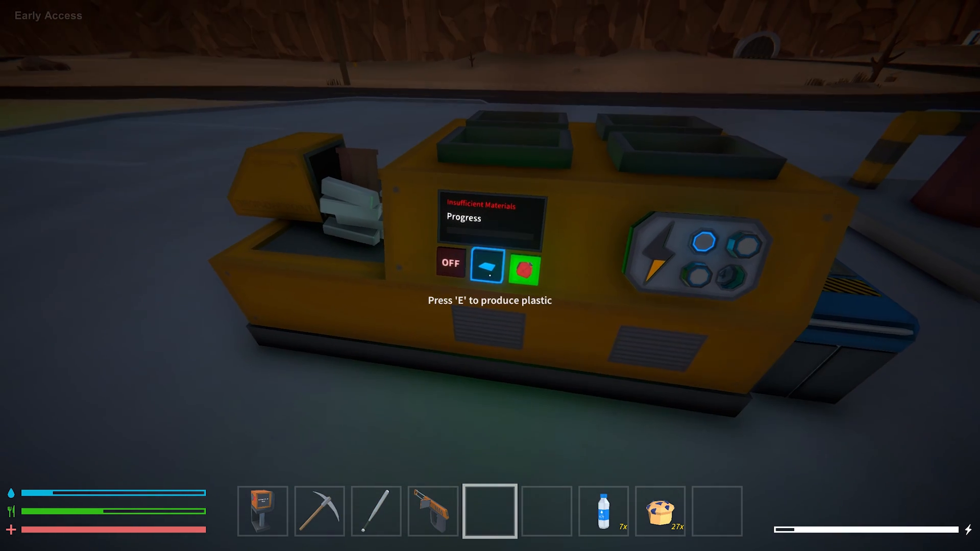
{"action": "mouse_move", "coordinate": [490, 276]}
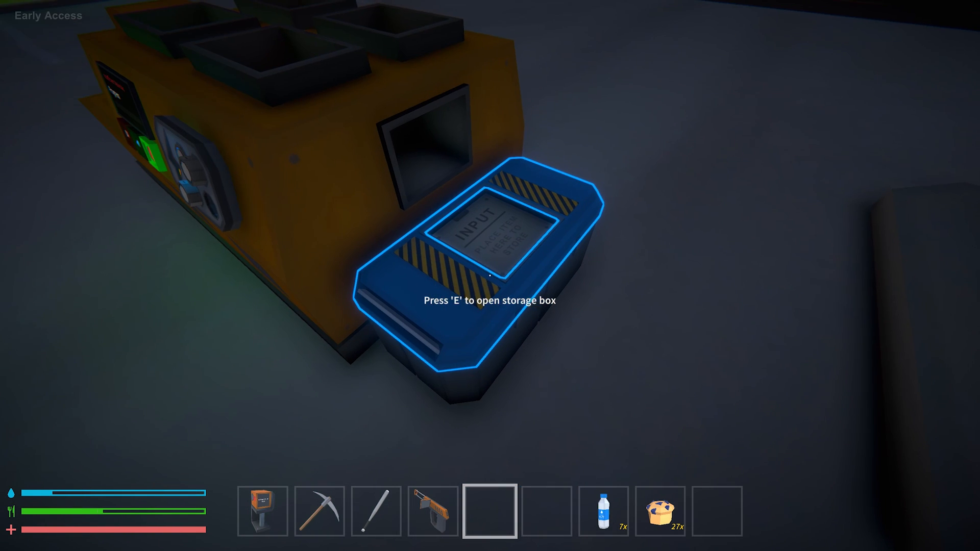
Step: Confirm the chemical refinery's storage box holds 19 red fuel canisters
{"action": "key", "text": "e"}
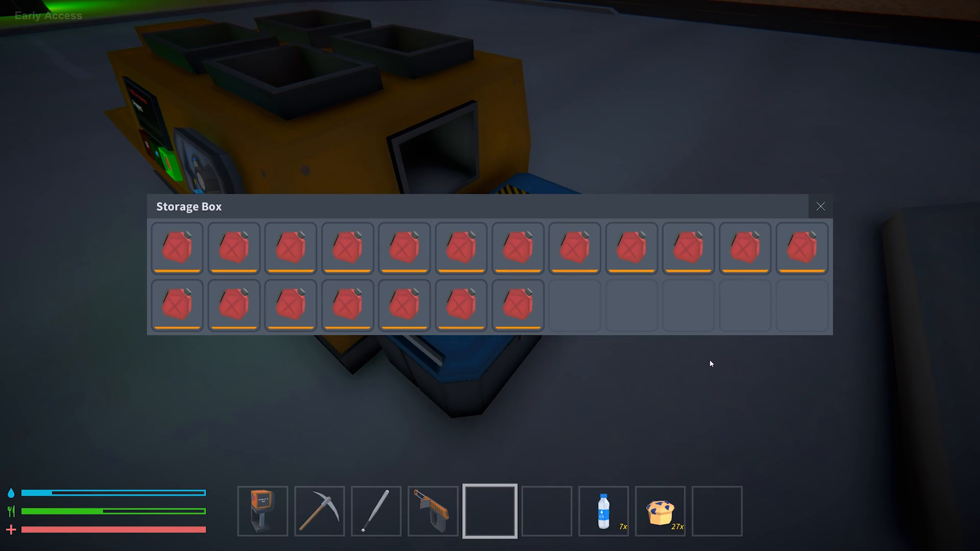
{"action": "mouse_move", "coordinate": [404, 304]}
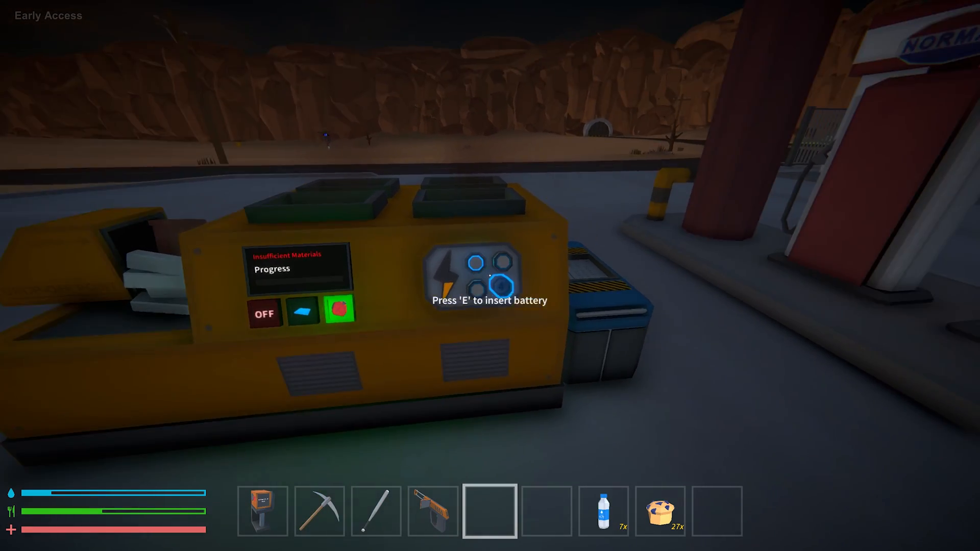
{"action": "mouse_move", "coordinate": [490, 276]}
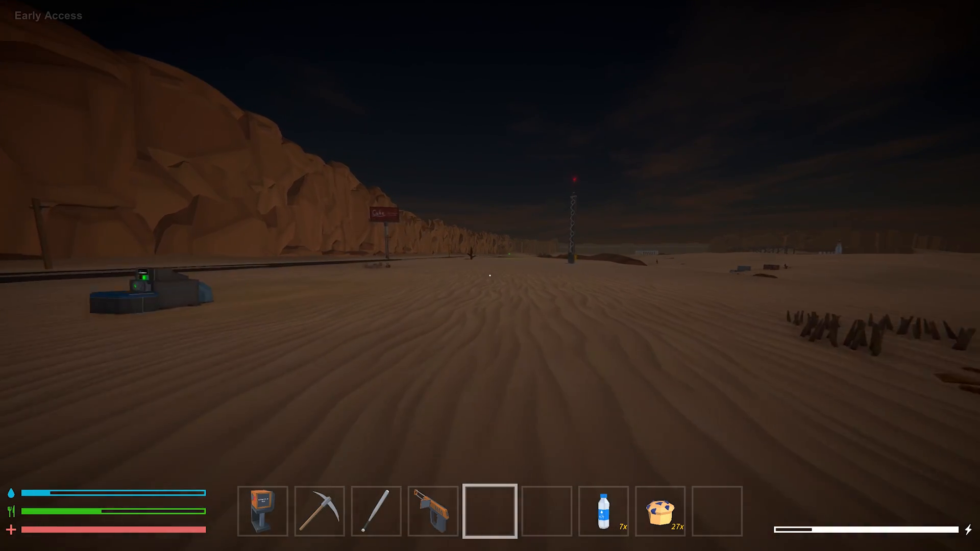
{"action": "mouse_move", "coordinate": [490, 275]}
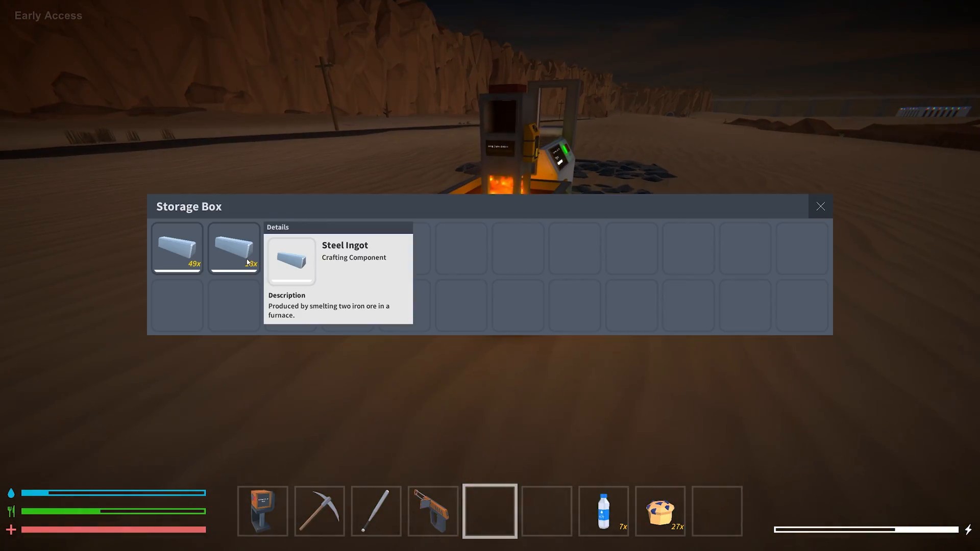
Step: Take a steel ingot stack from the furnace's storage box and throw it away
{"action": "left_click", "coordinate": [819, 206]}
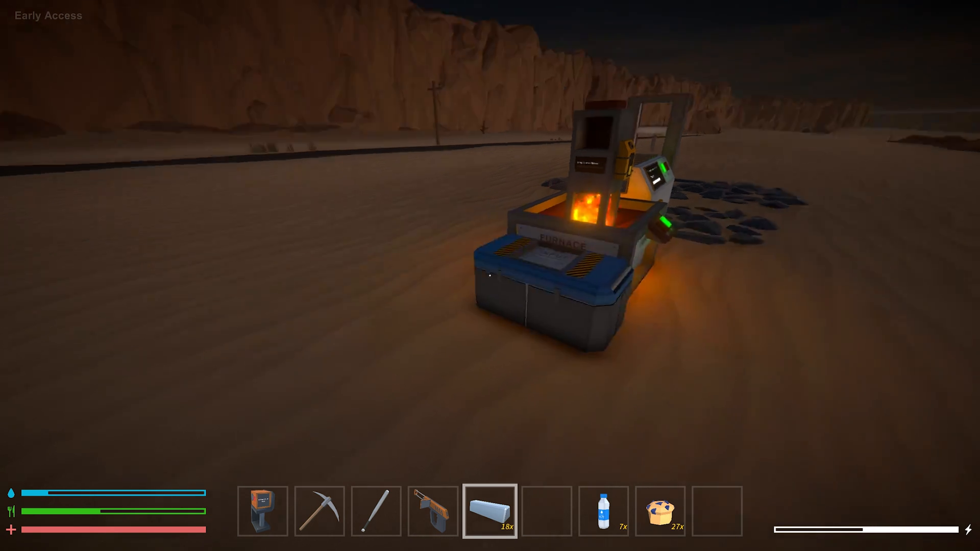
{"action": "key", "text": "tab"}
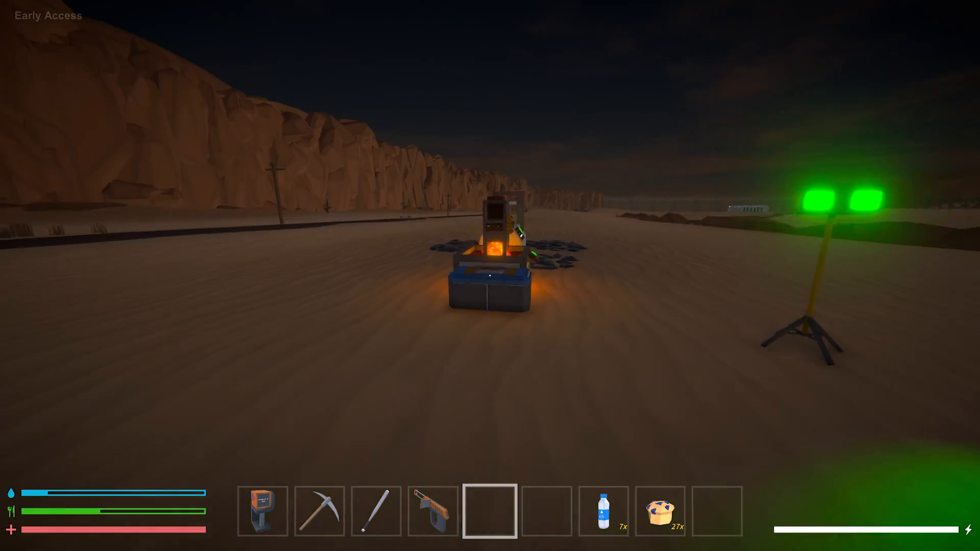
{"action": "mouse_move", "coordinate": [490, 275]}
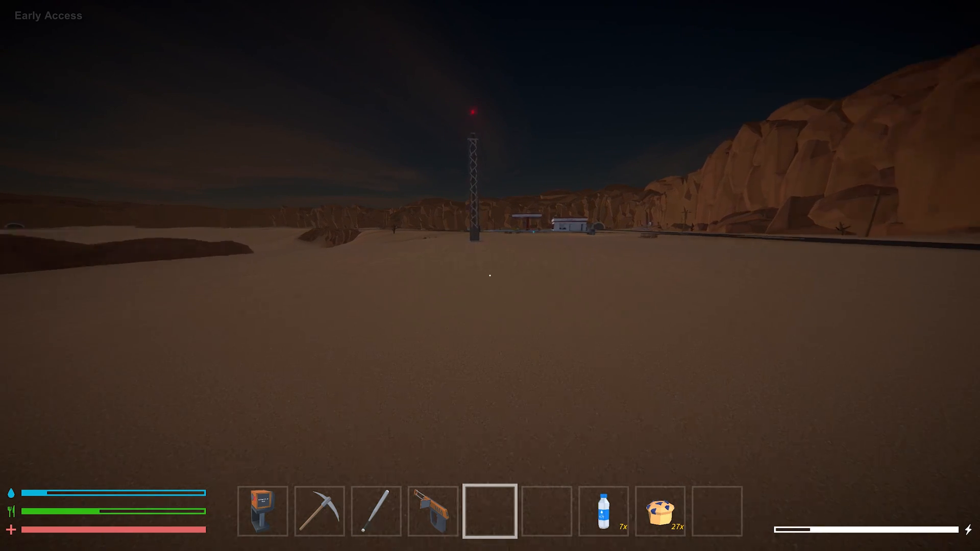
{"action": "mouse_move", "coordinate": [490, 276]}
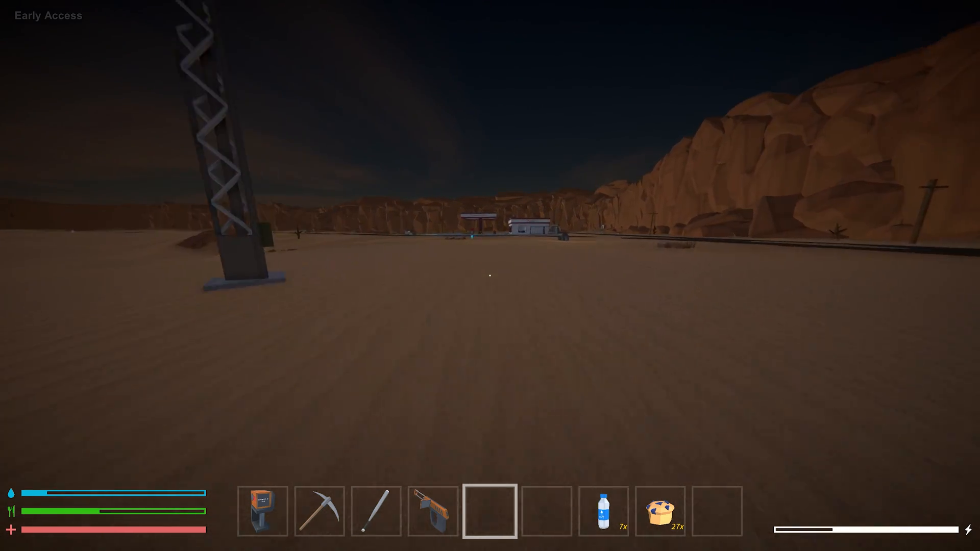
{"action": "mouse_move", "coordinate": [490, 276]}
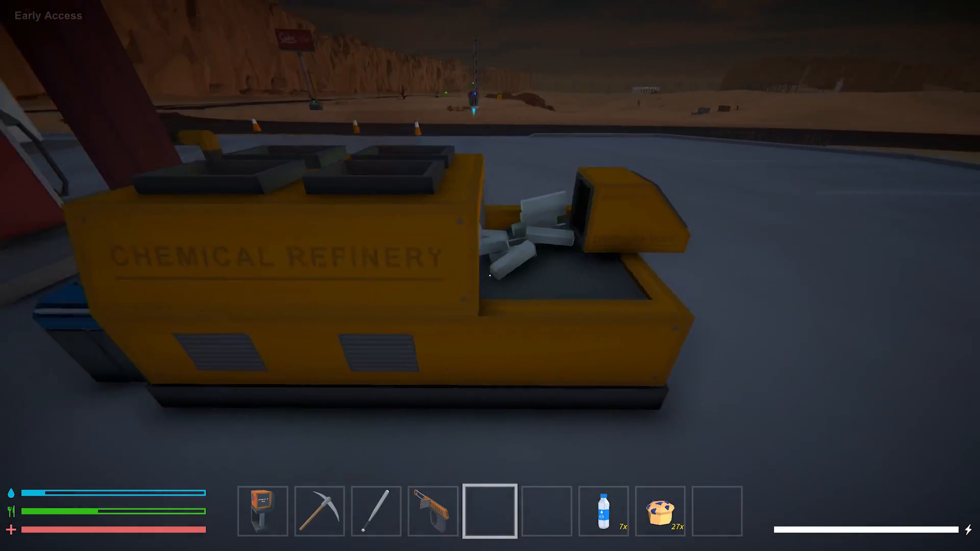
{"action": "mouse_move", "coordinate": [490, 275]}
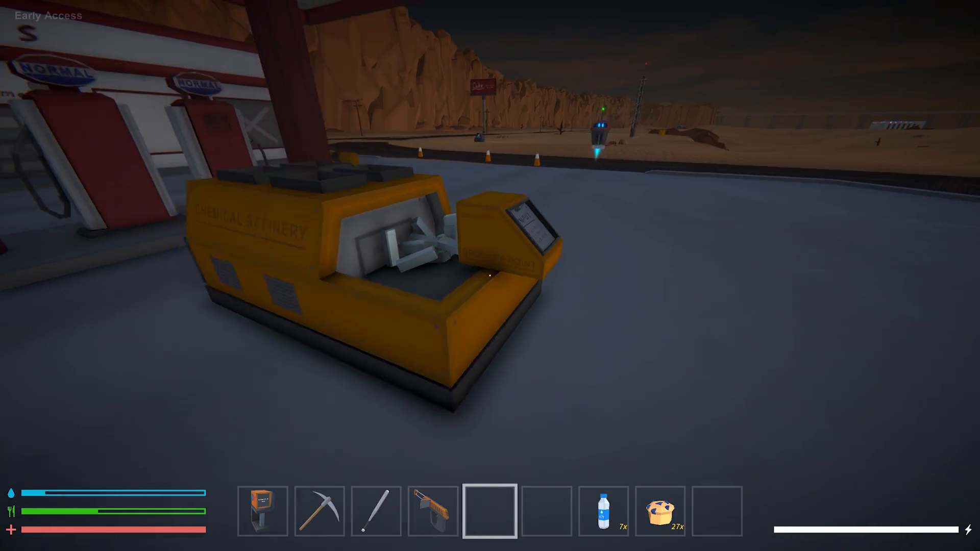
{"action": "mouse_move", "coordinate": [490, 276]}
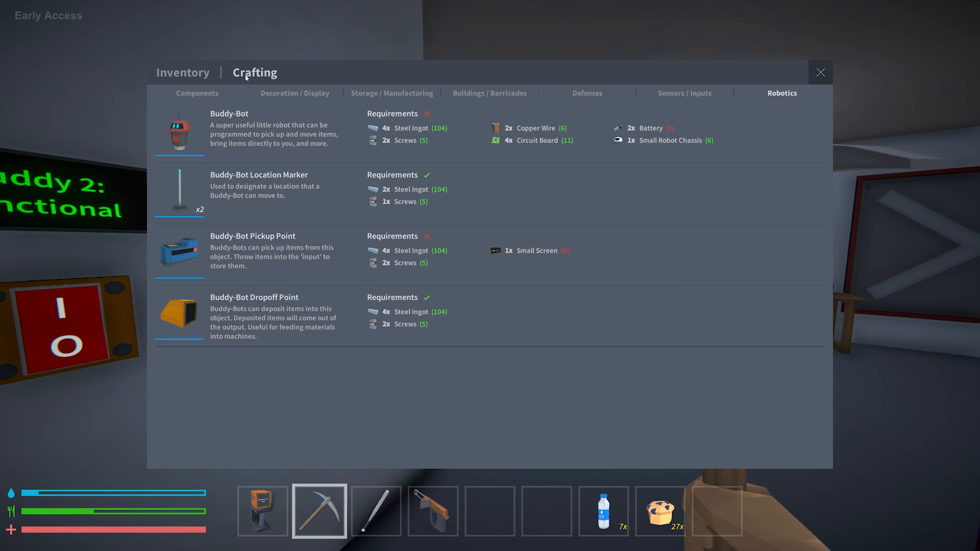
Step: Check Robotics recipes, exit through the door, and give the desert buddy bot a battery
{"action": "left_click", "coordinate": [197, 93]}
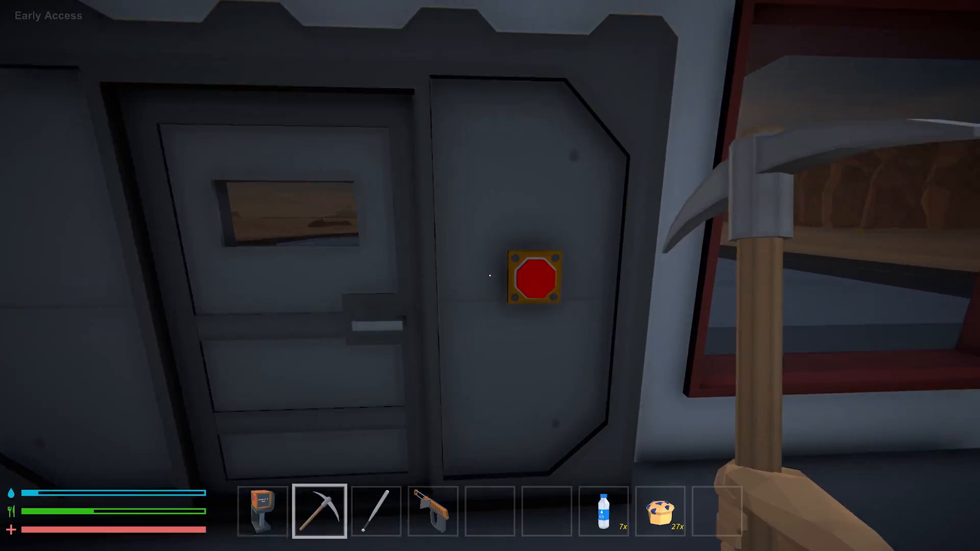
{"action": "left_click", "coordinate": [533, 277]}
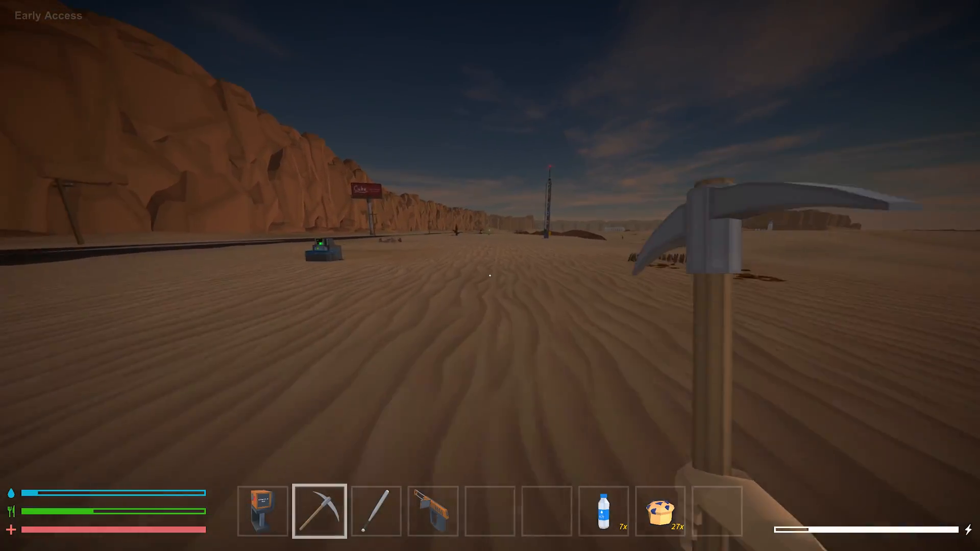
{"action": "mouse_move", "coordinate": [490, 275]}
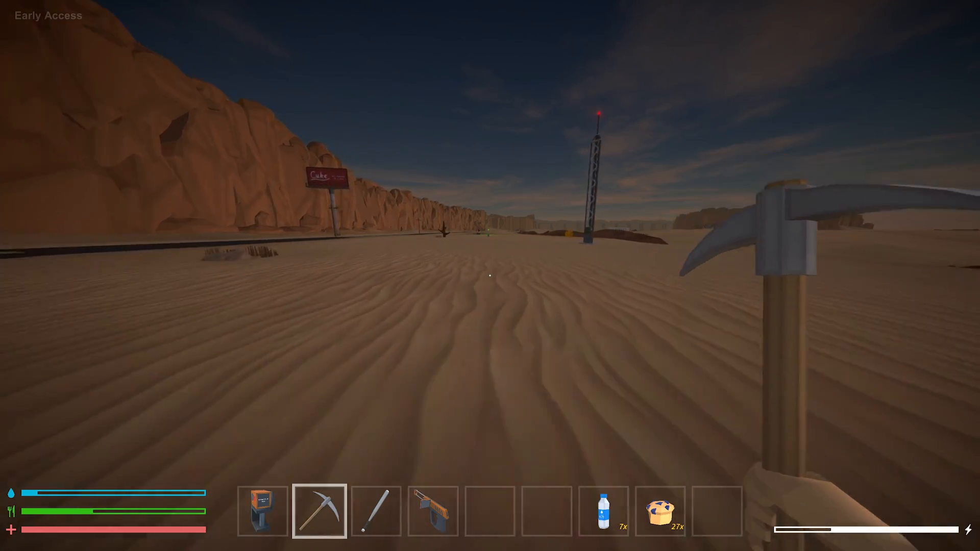
{"action": "mouse_move", "coordinate": [490, 276]}
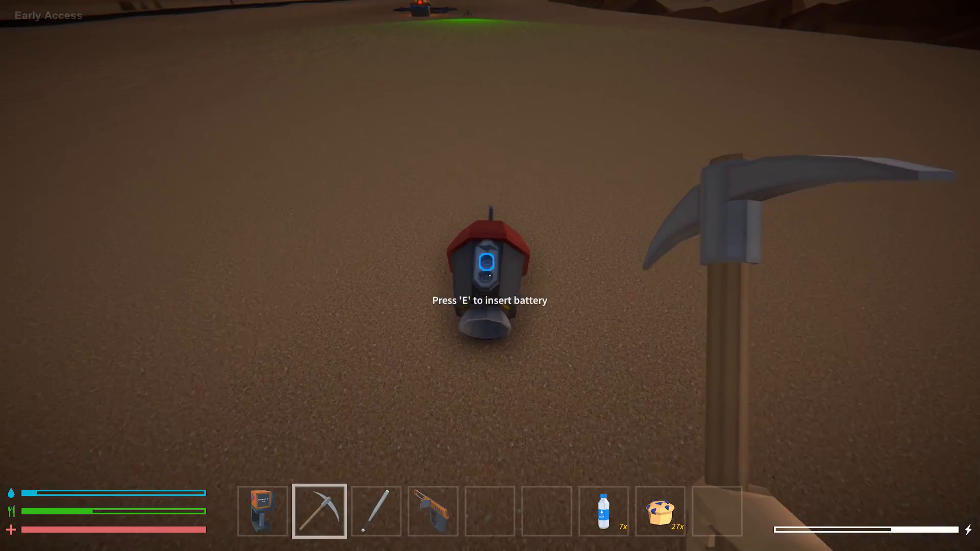
{"action": "key", "text": "e"}
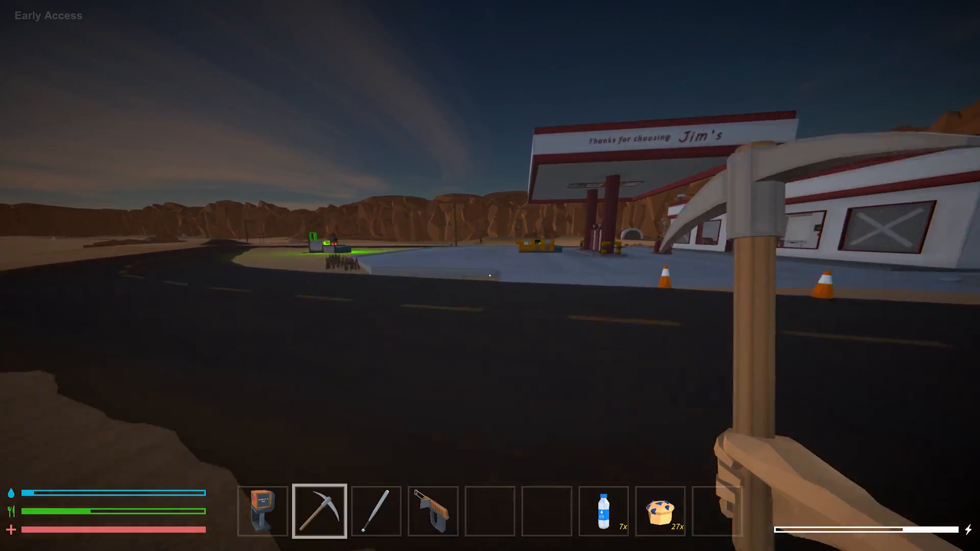
{"action": "mouse_move", "coordinate": [490, 275]}
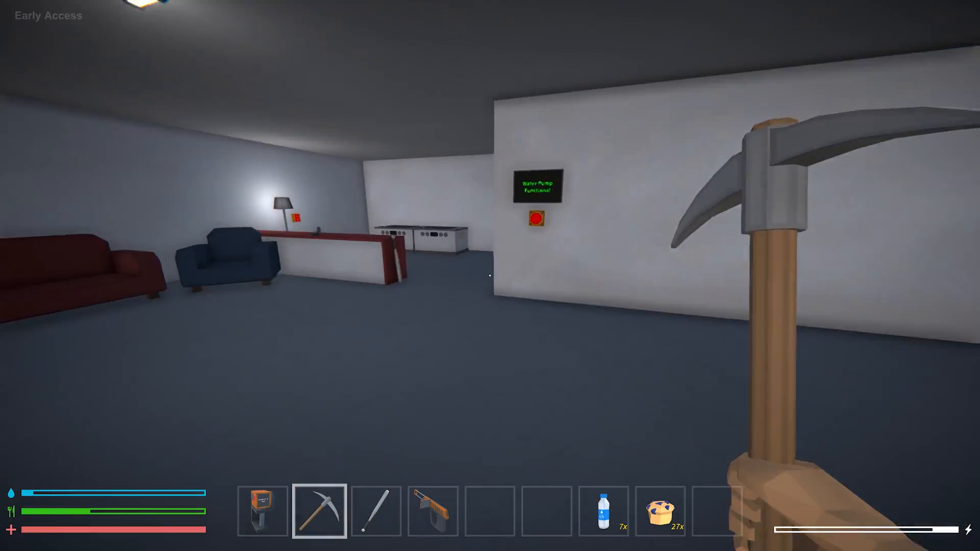
{"action": "mouse_move", "coordinate": [490, 276]}
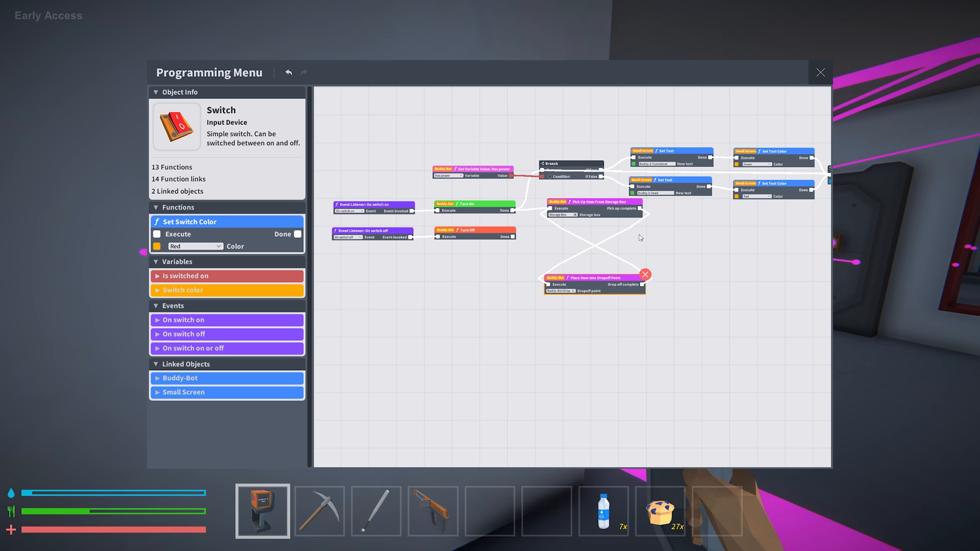
{"action": "mouse_move", "coordinate": [630, 269]}
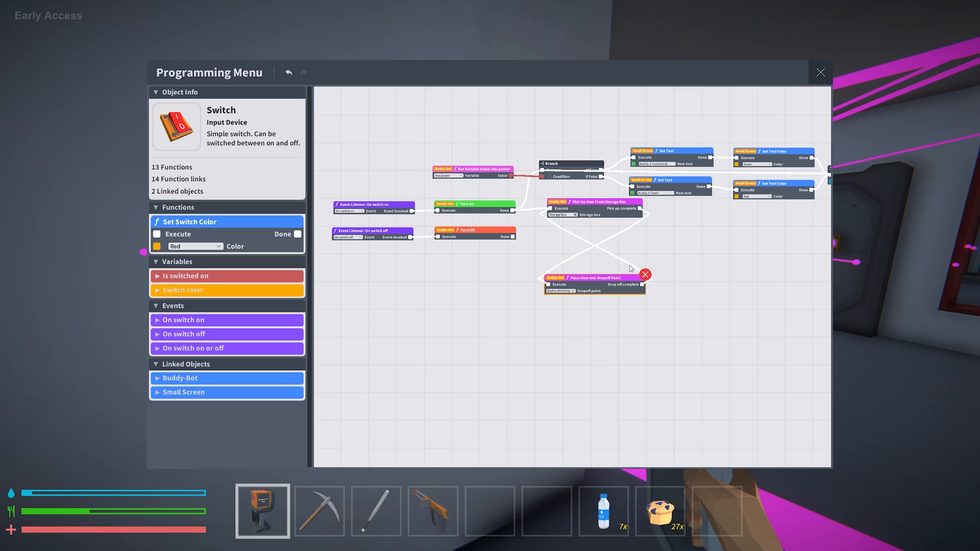
{"action": "mouse_move", "coordinate": [615, 259]}
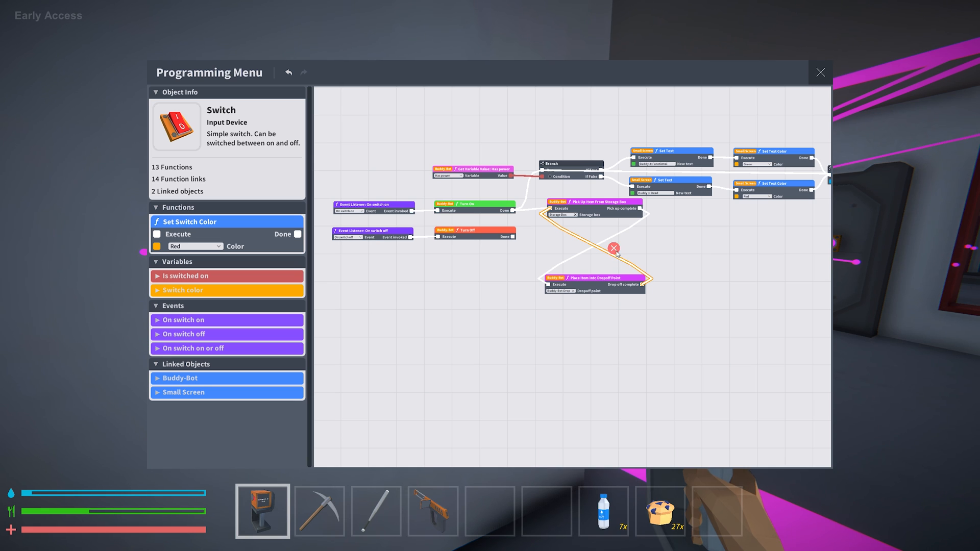
Step: Delete the Drop off complete link looping back to pickup, then reopen Buddy 3's switch program
{"action": "left_click", "coordinate": [613, 248]}
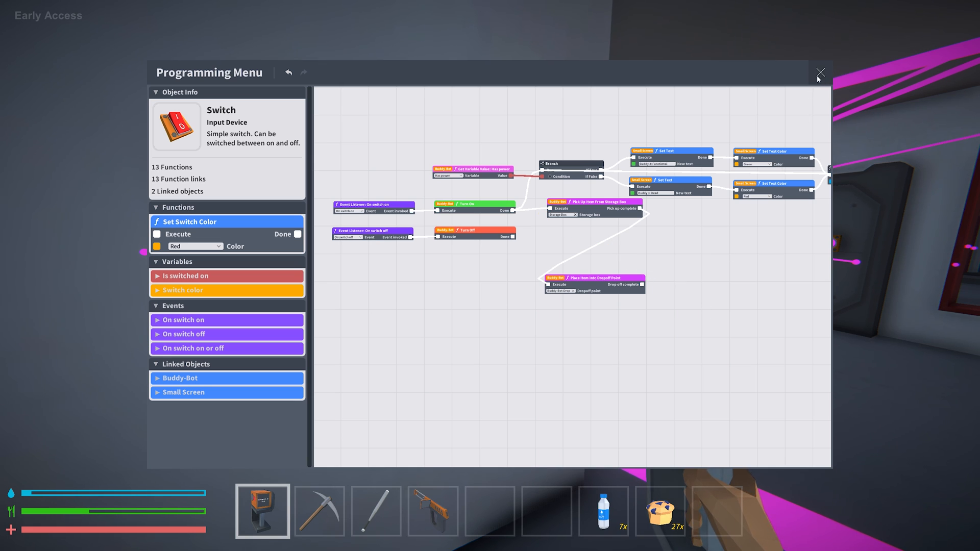
{"action": "left_click", "coordinate": [820, 72]}
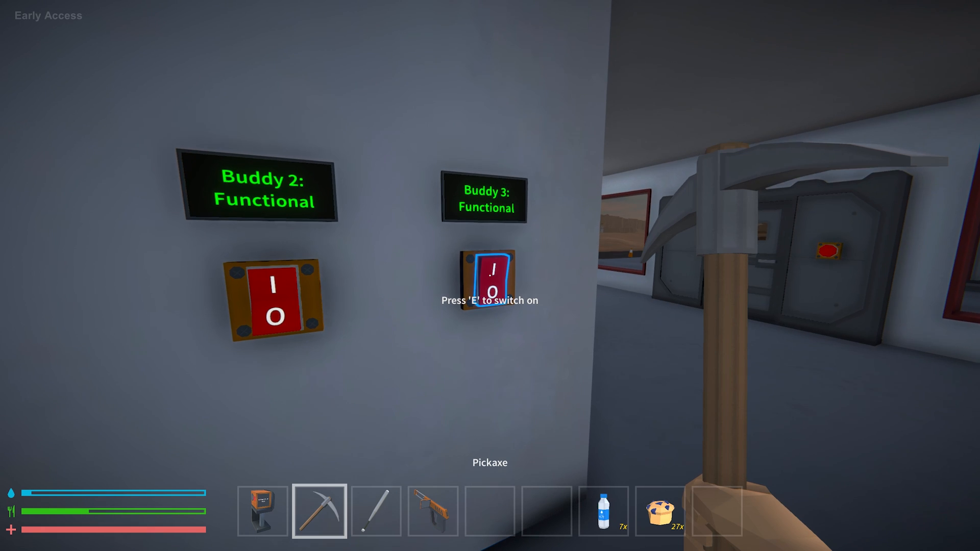
{"action": "key", "text": "e"}
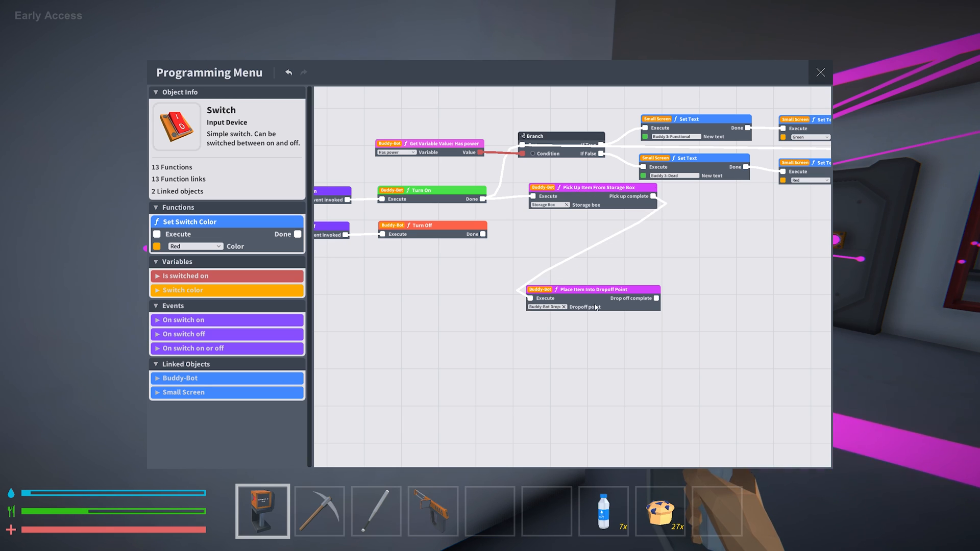
{"action": "mouse_move", "coordinate": [699, 304]}
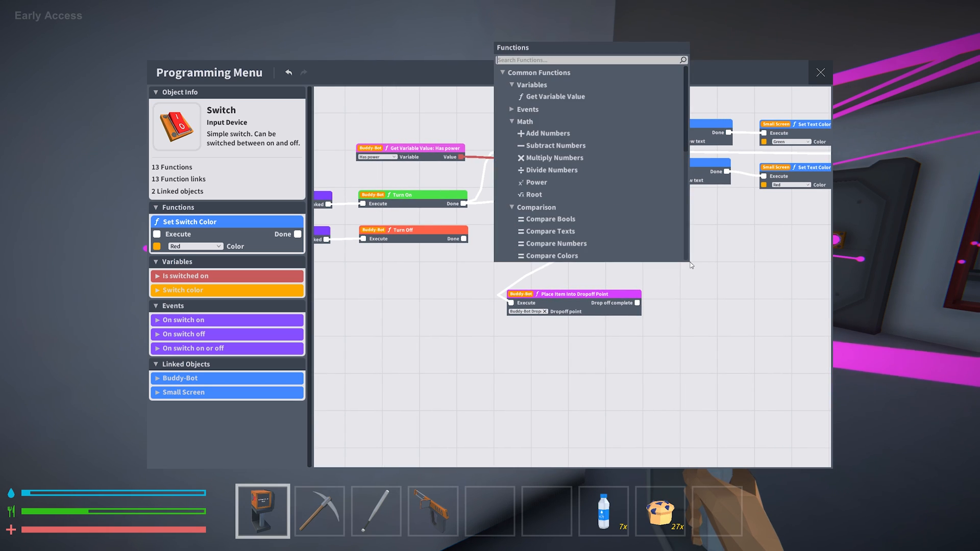
Step: Add a Wait node with 1.0 wait time and browse the Buddy-Bot's listed functions
{"action": "left_click", "coordinate": [682, 59]}
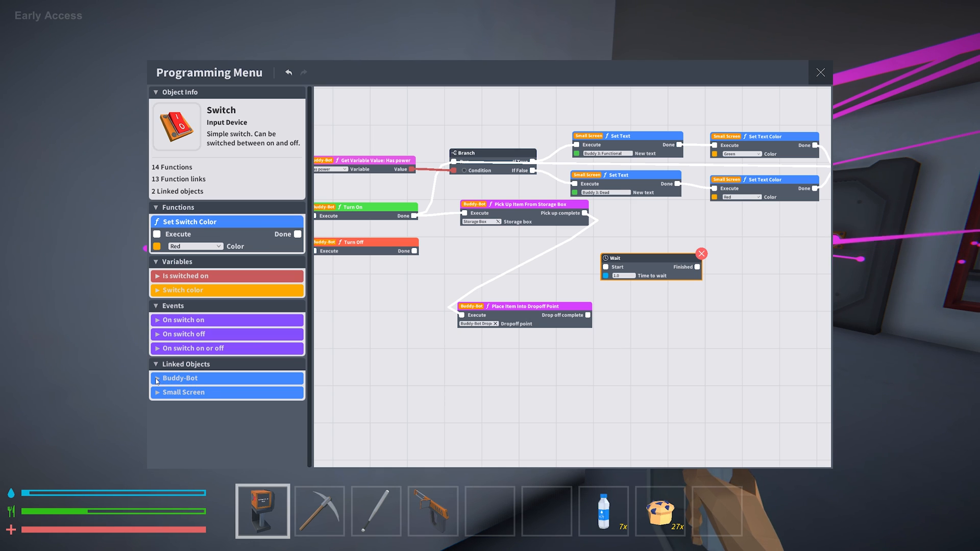
{"action": "left_click", "coordinate": [180, 378]}
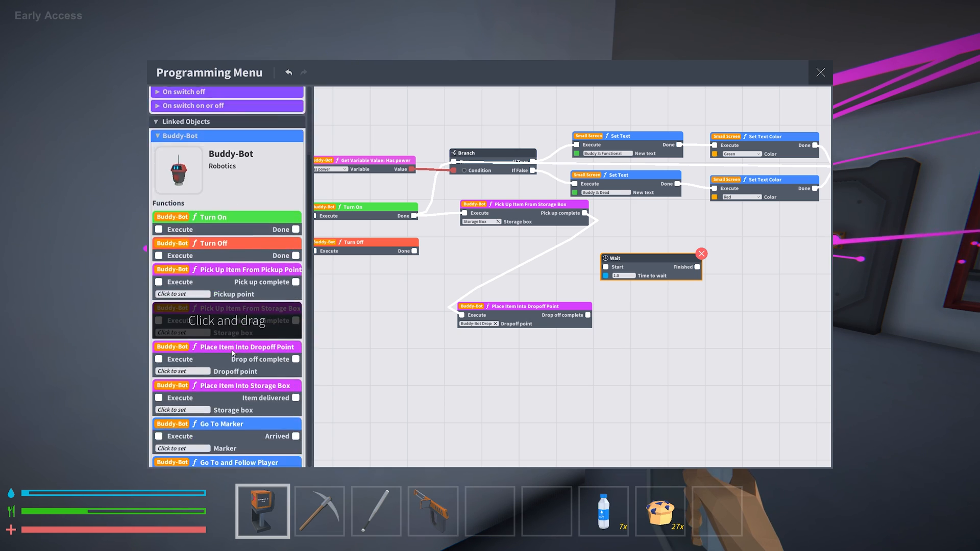
{"action": "scroll", "scroll_direction": "down", "scroll_amount": 3}
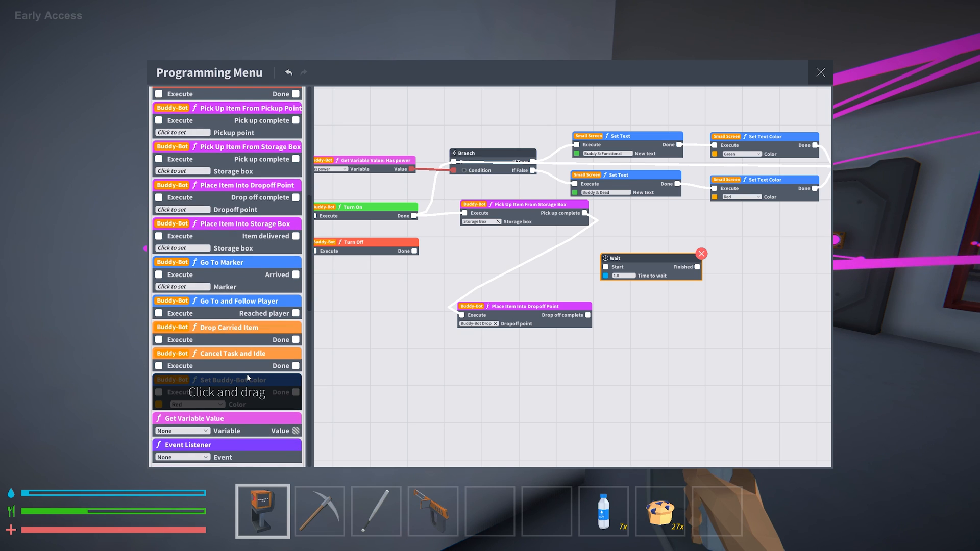
{"action": "scroll", "scroll_direction": "down", "scroll_amount": 3}
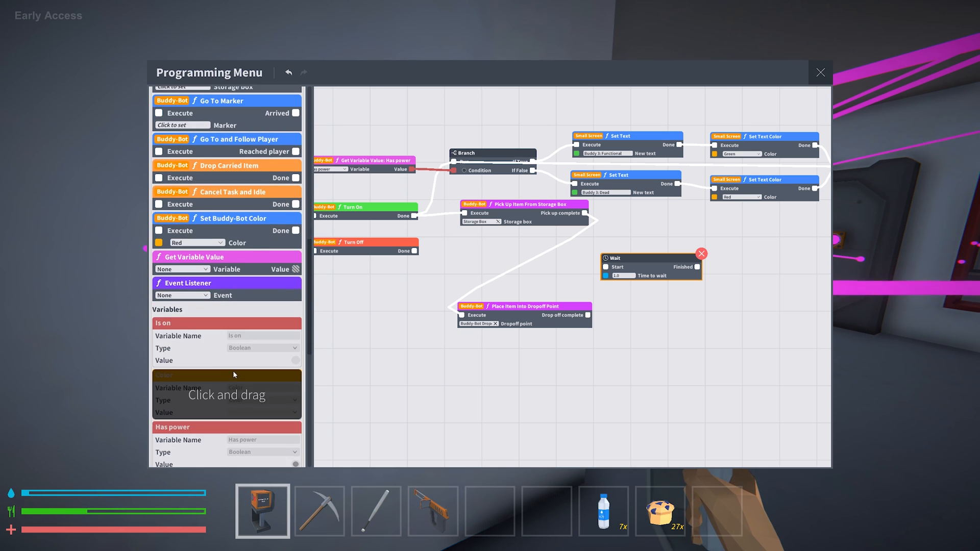
{"action": "scroll", "scroll_direction": "down", "scroll_amount": 3}
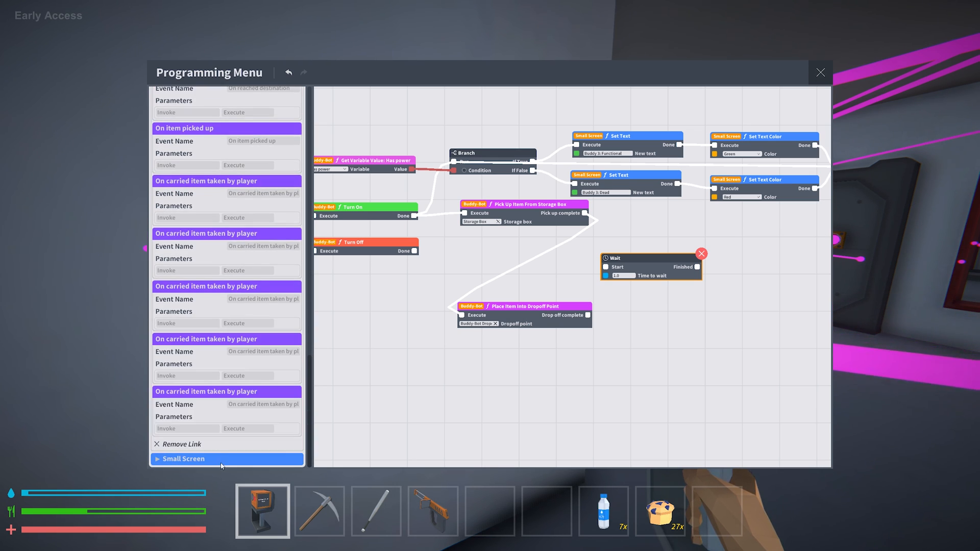
{"action": "scroll", "scroll_direction": "up", "scroll_amount": 3}
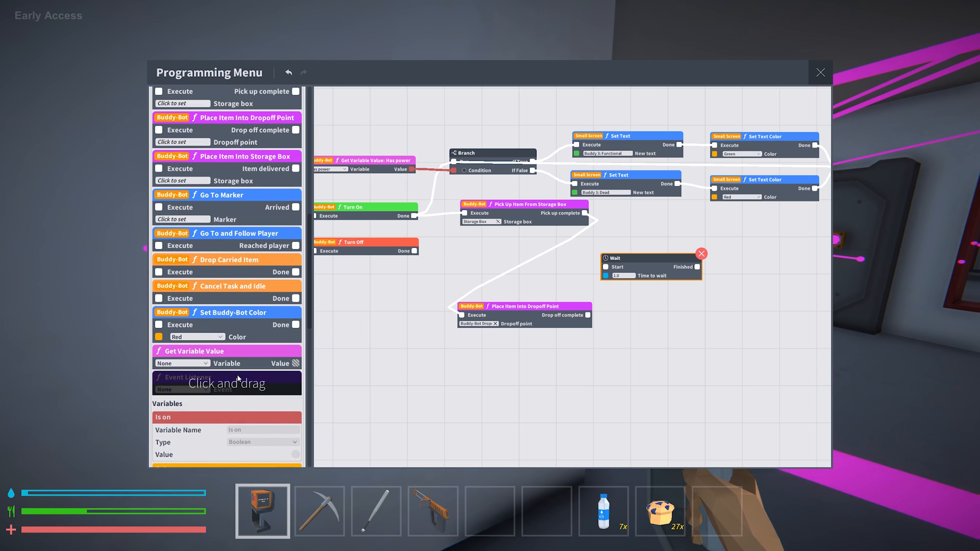
{"action": "scroll", "scroll_direction": "down", "scroll_amount": 3}
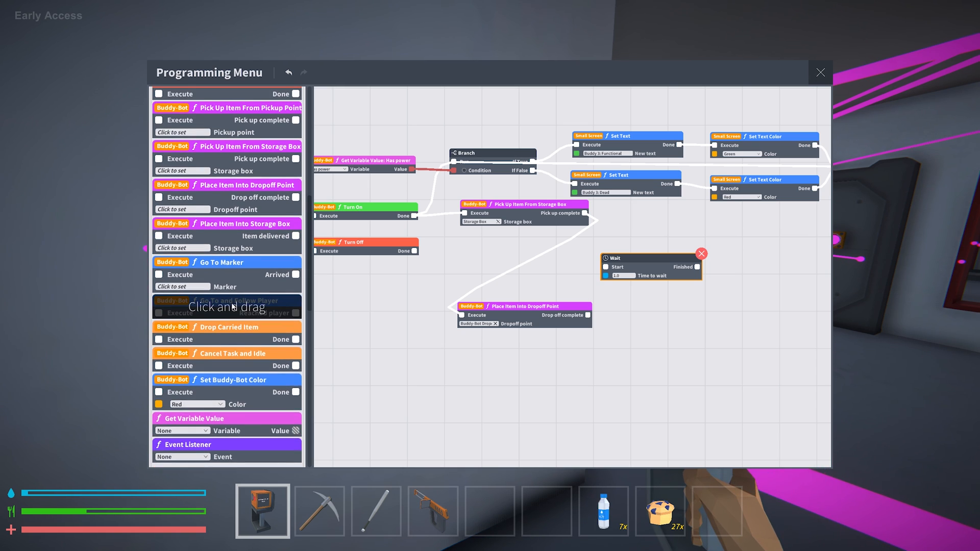
{"action": "scroll", "scroll_direction": "up", "scroll_amount": 3}
{"action": "type", "text": "45"}
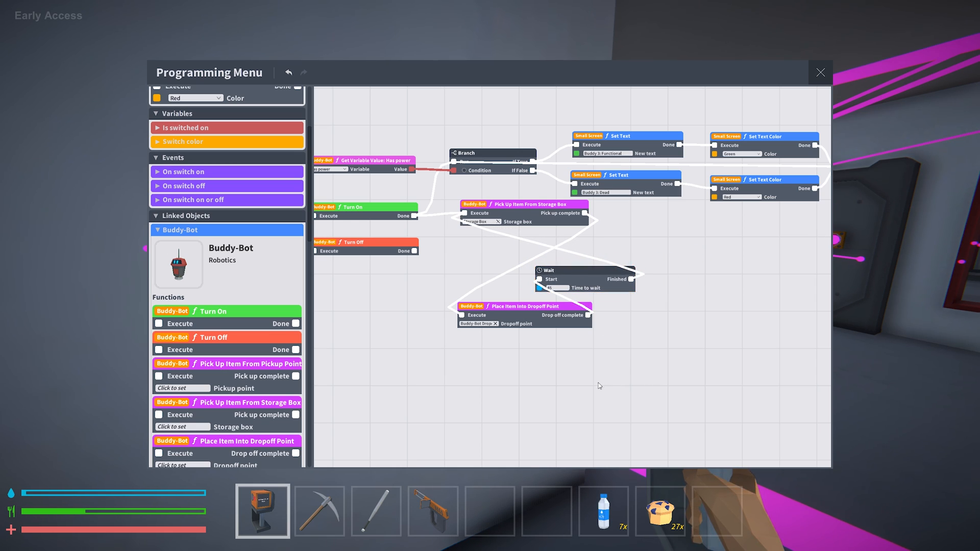
{"action": "mouse_move", "coordinate": [532, 223]}
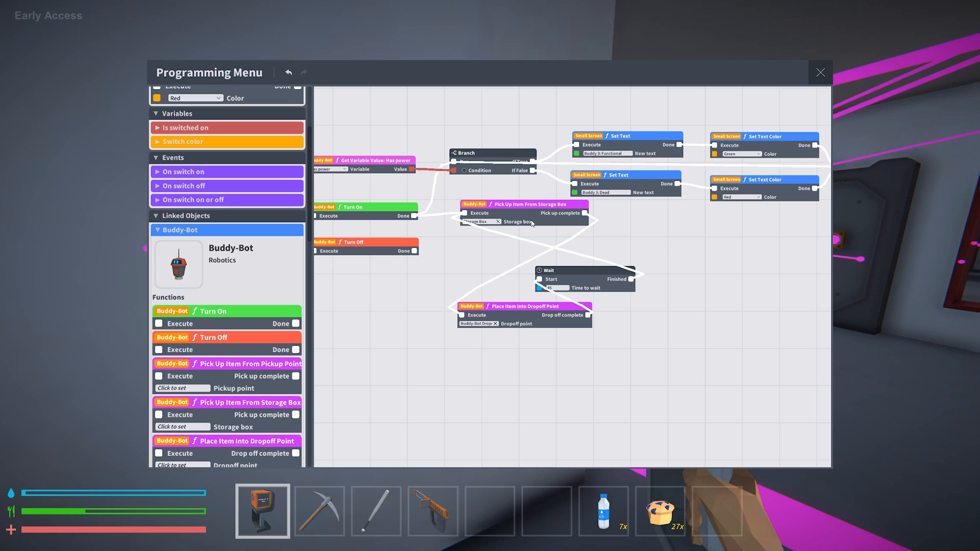
{"action": "mouse_move", "coordinate": [610, 390]}
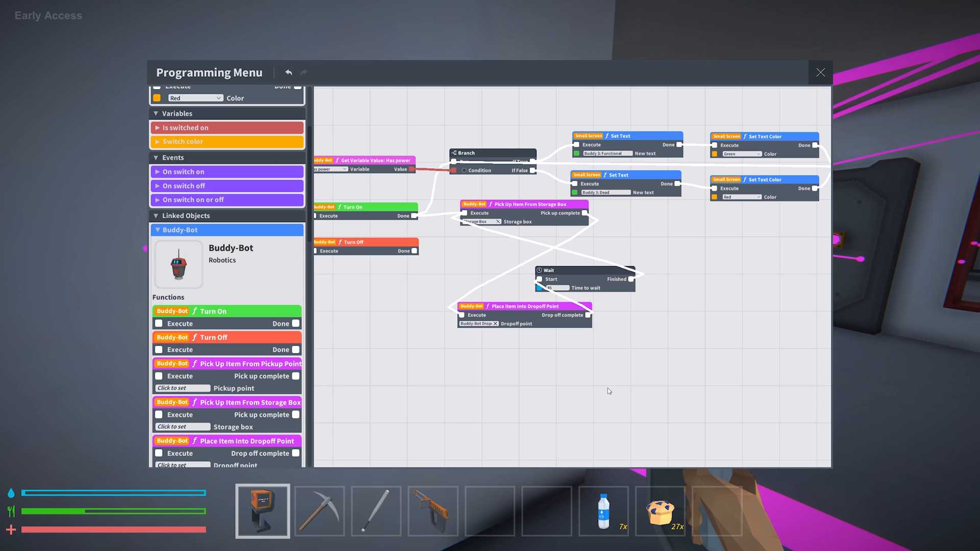
{"action": "mouse_move", "coordinate": [647, 317]}
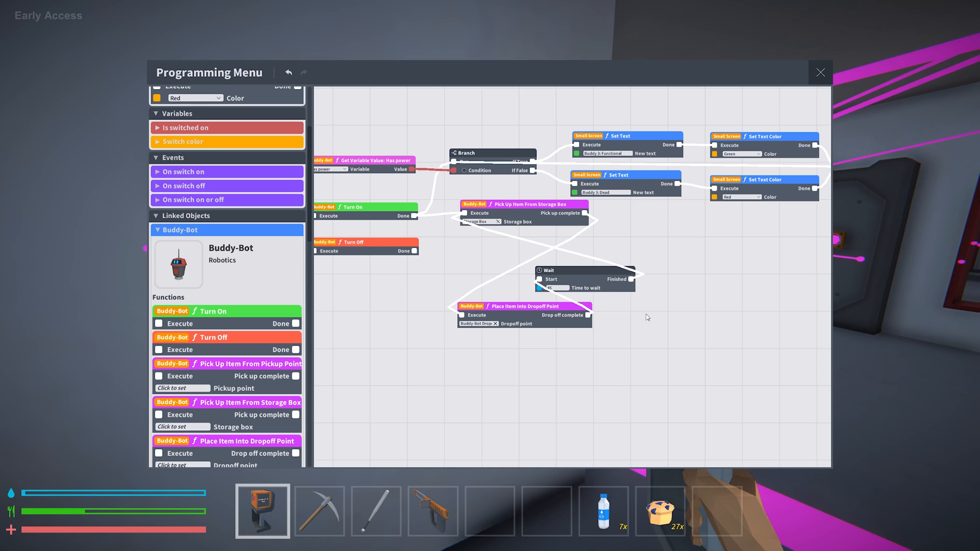
Step: Close Buddy 3's programming menu after wiring the Wait node
{"action": "left_click", "coordinate": [820, 71]}
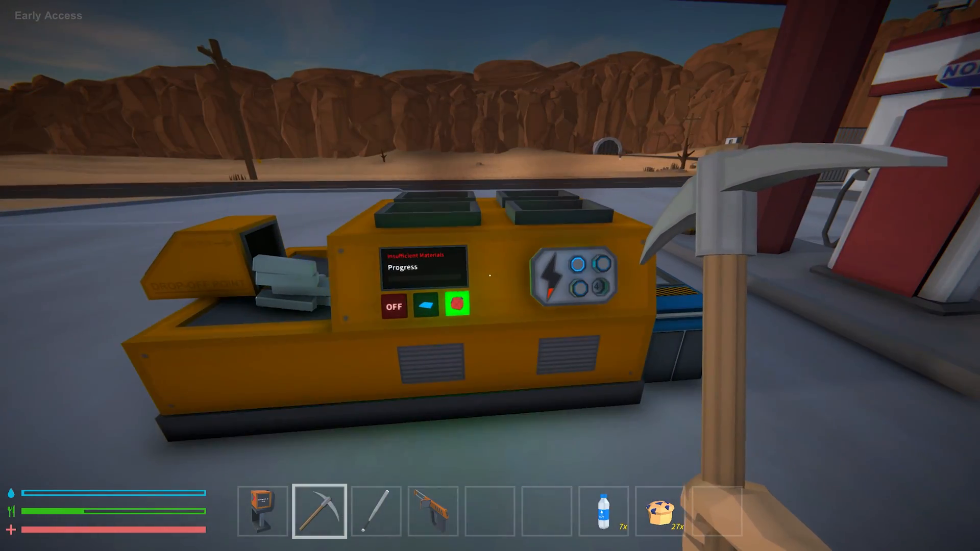
{"action": "mouse_move", "coordinate": [490, 276]}
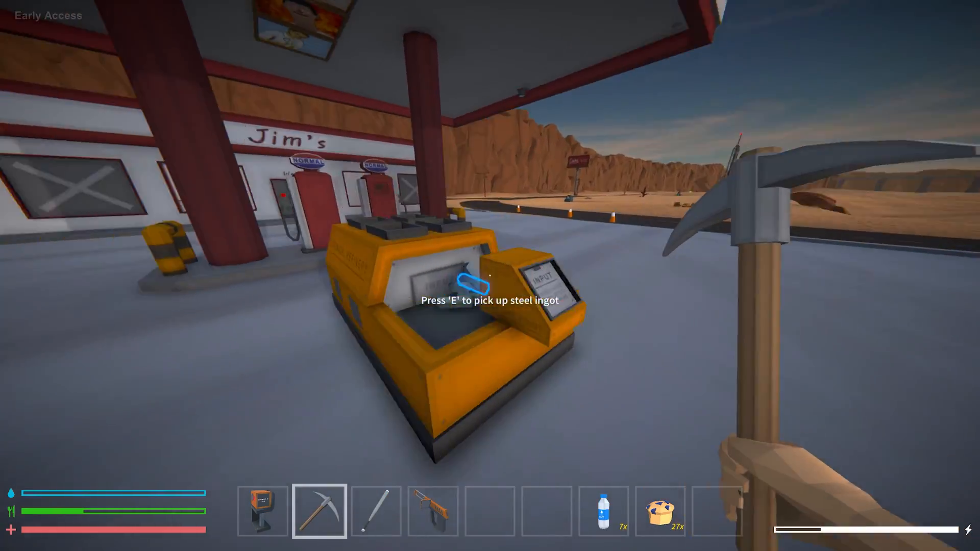
Step: Open the refinery's storage box and take a fuel canister into the inventory
{"action": "key", "text": "e"}
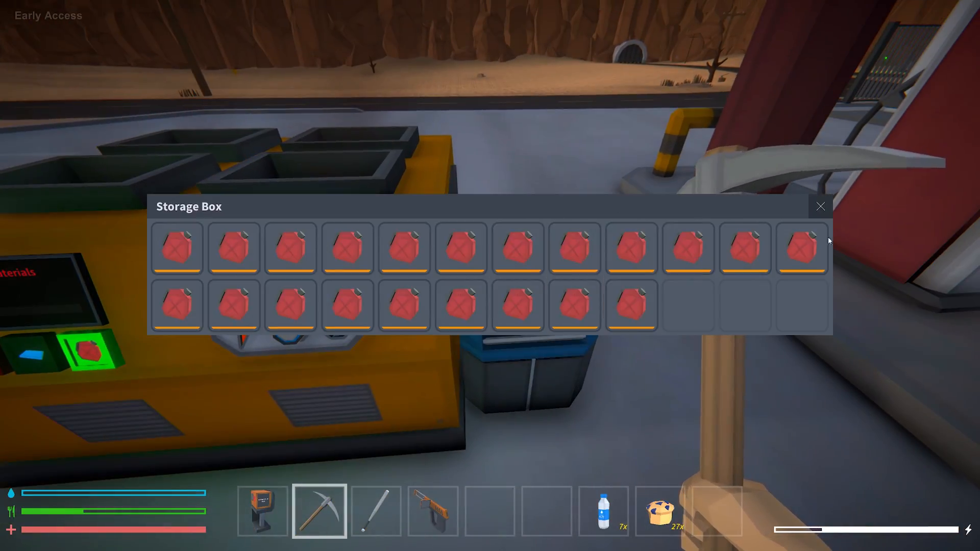
{"action": "left_click", "coordinate": [821, 206]}
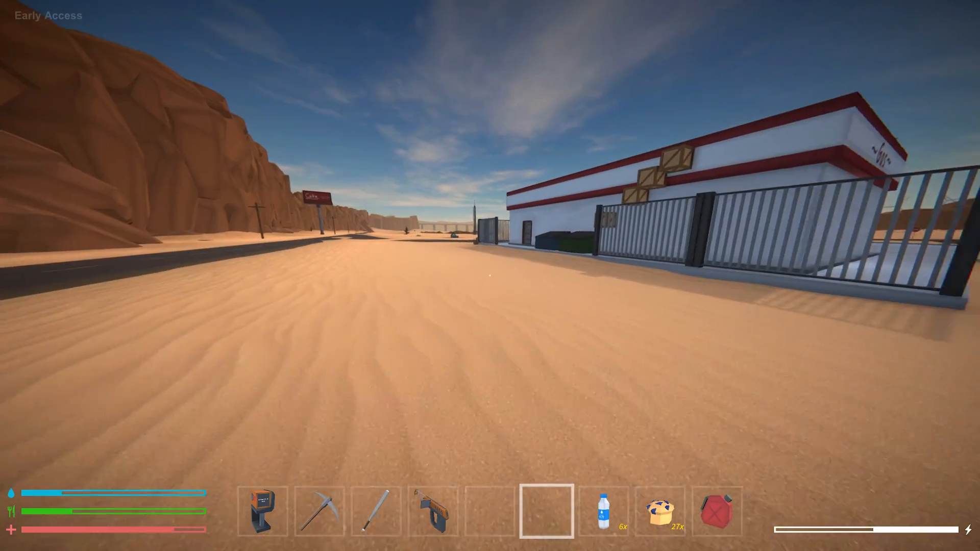
{"action": "mouse_move", "coordinate": [490, 276]}
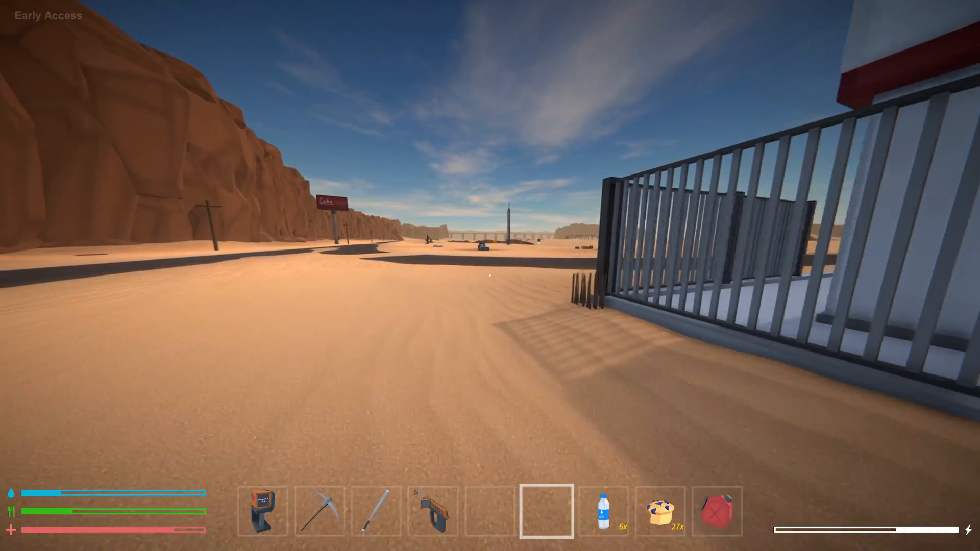
{"action": "mouse_move", "coordinate": [490, 275]}
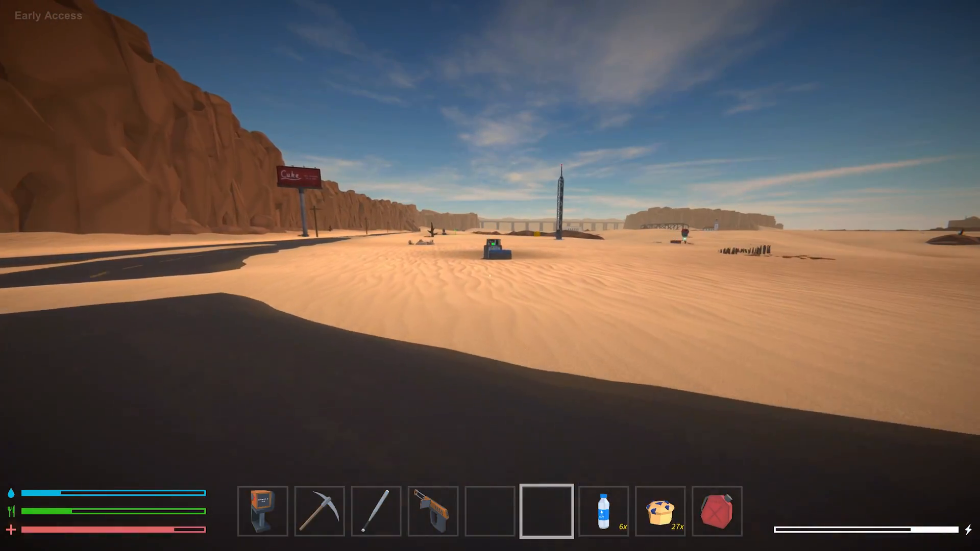